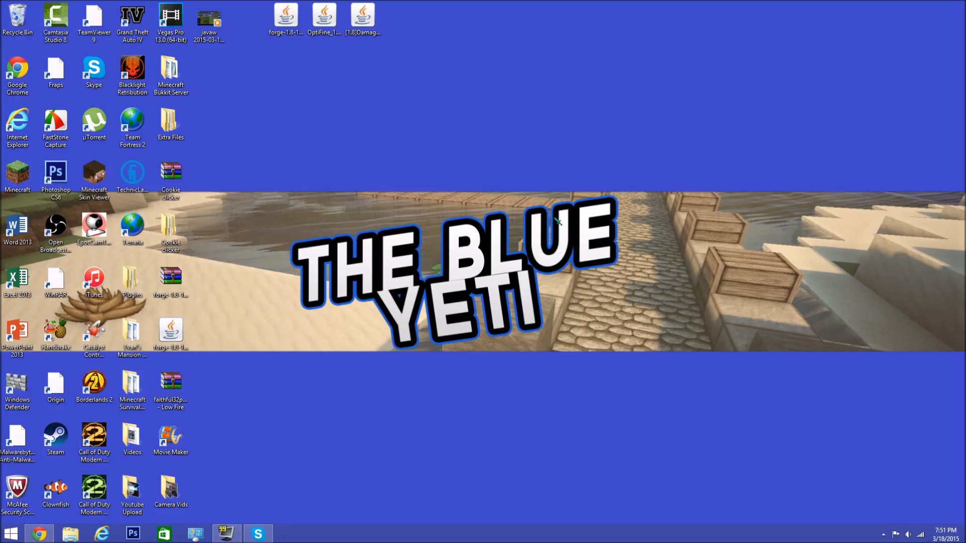
{"action": "mouse_move", "coordinate": [632, 186]}
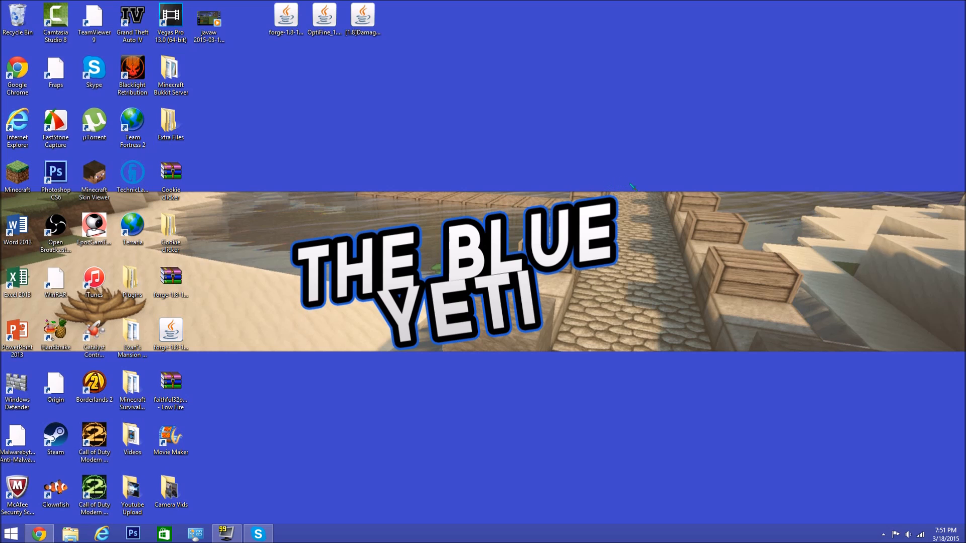
{"action": "mouse_move", "coordinate": [630, 187]}
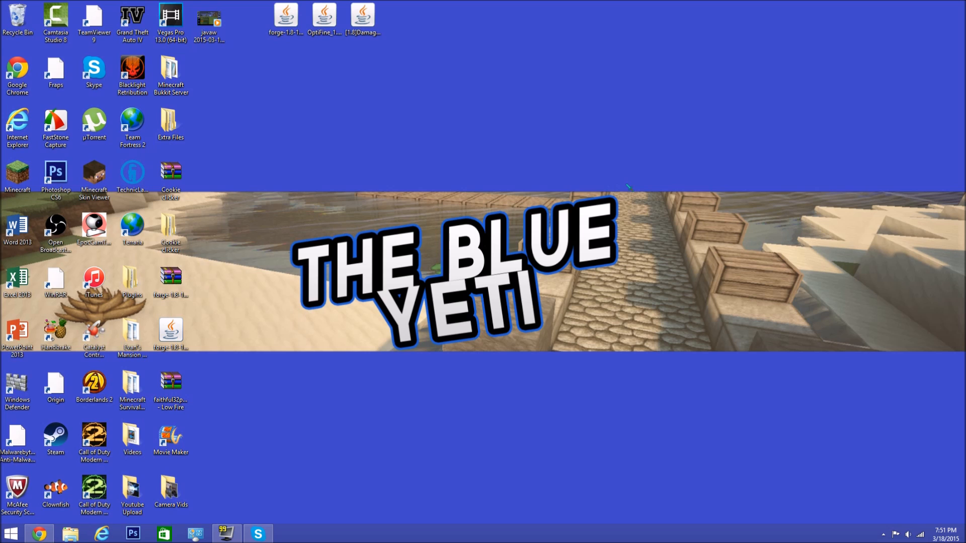
{"action": "mouse_move", "coordinate": [626, 183]}
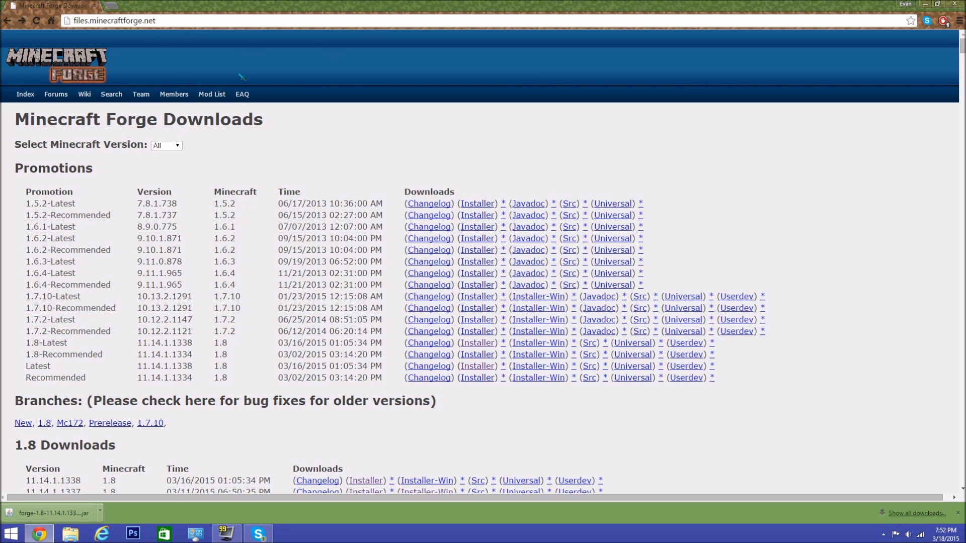
- Follow the Installer link for Forge build 11.14.1.1338 in the 1.8 Downloads table
{"action": "left_click", "coordinate": [114, 21]}
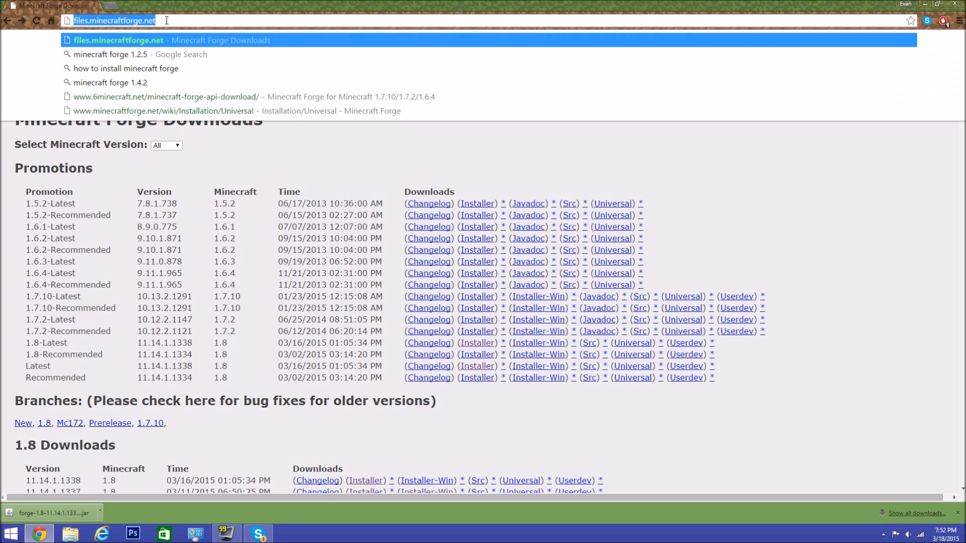
{"action": "mouse_move", "coordinate": [698, 137]}
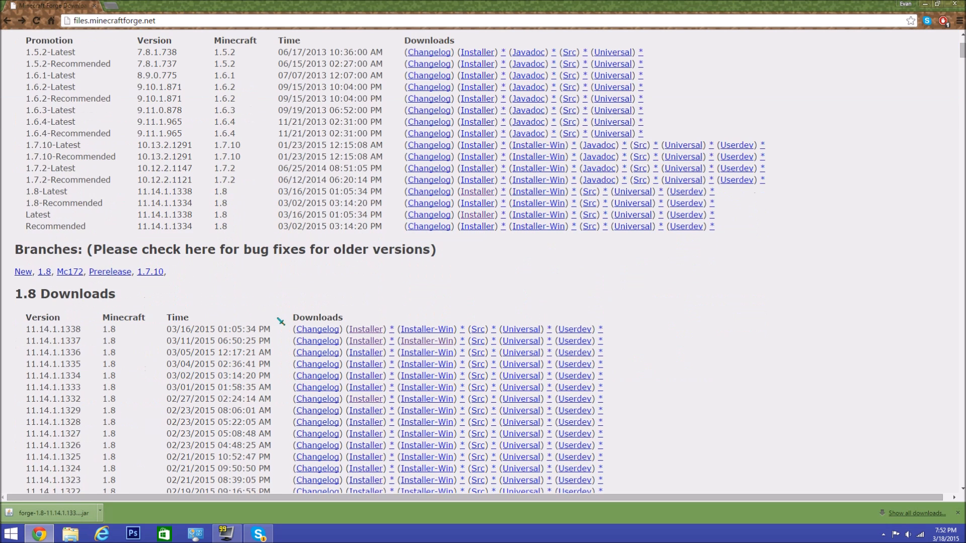
{"action": "scroll", "scroll_direction": "down", "scroll_amount": 3}
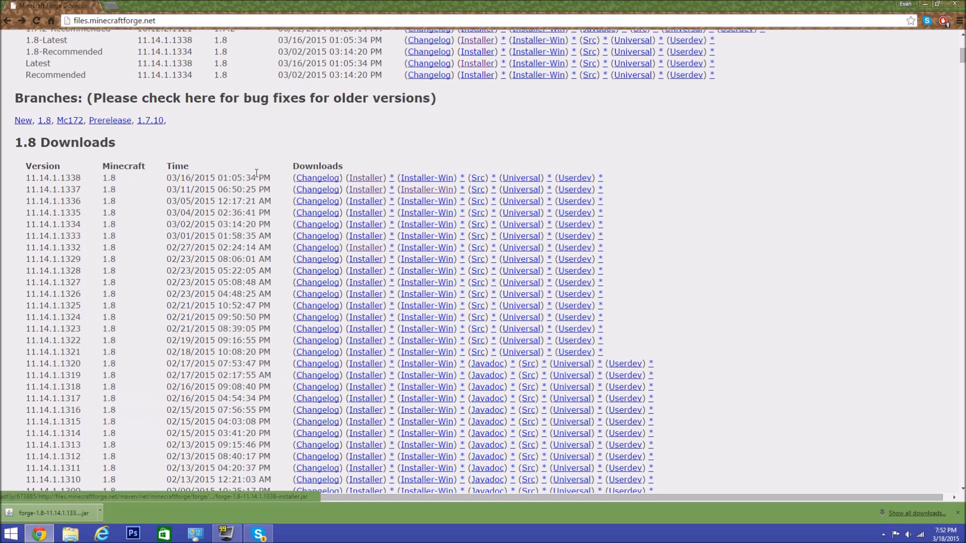
{"action": "double_click", "coordinate": [65, 142]}
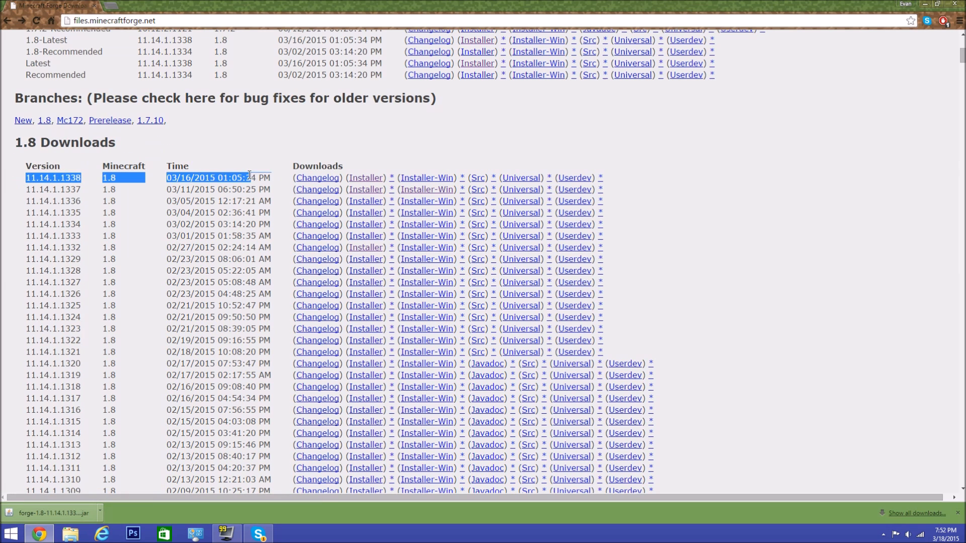
{"action": "left_click", "coordinate": [365, 177]}
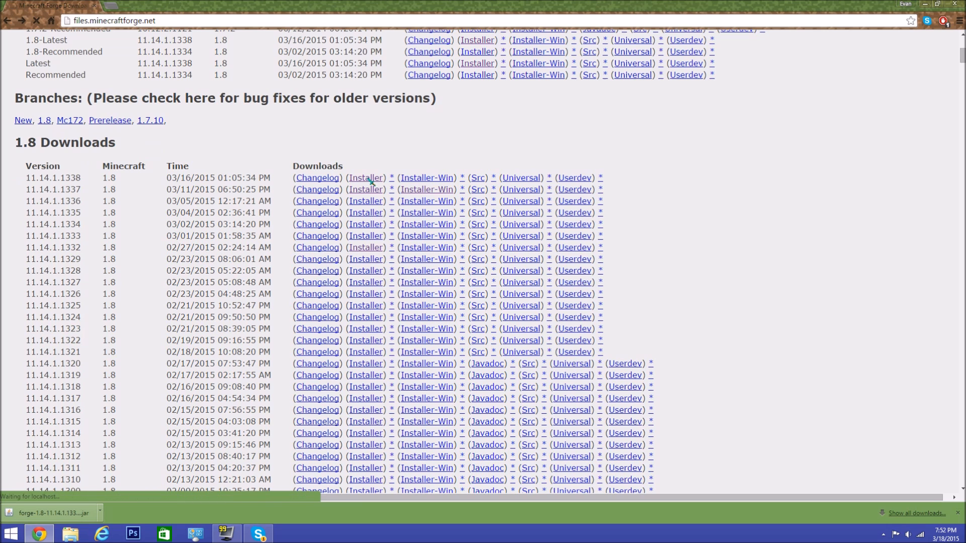
{"action": "left_click", "coordinate": [366, 178]}
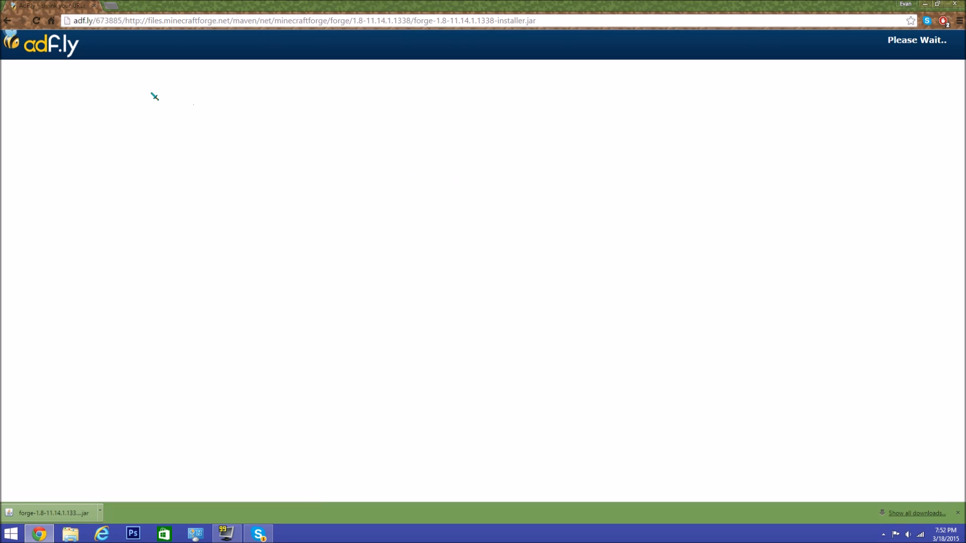
{"action": "mouse_move", "coordinate": [855, 63]}
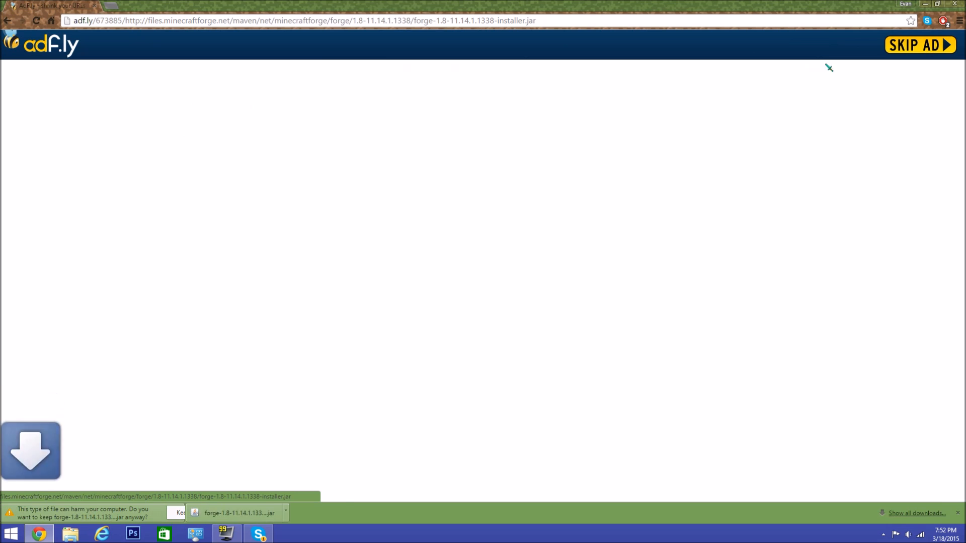
- Keep the flagged Forge 1.8-11.14.1.1338 installer jar and minimise Chrome
{"action": "left_click", "coordinate": [179, 512]}
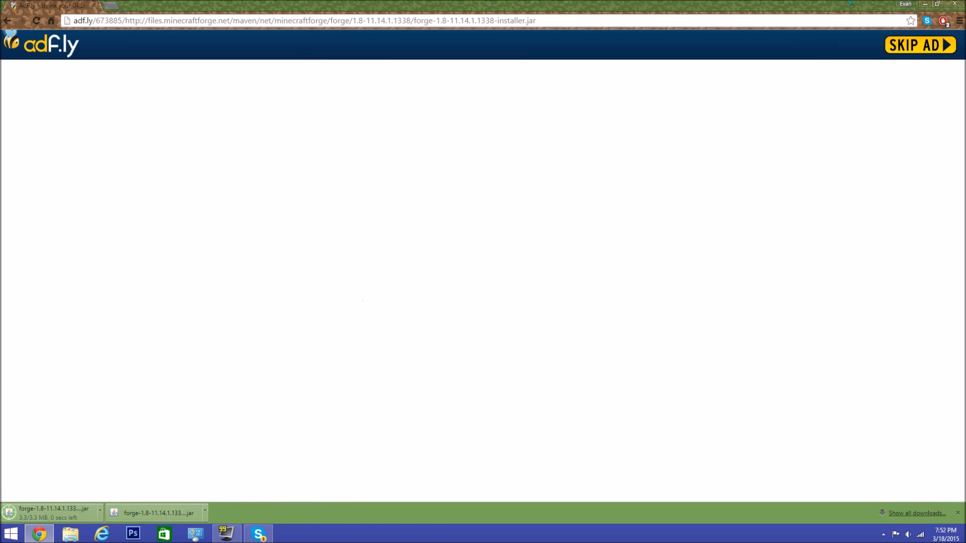
{"action": "mouse_move", "coordinate": [927, 4]}
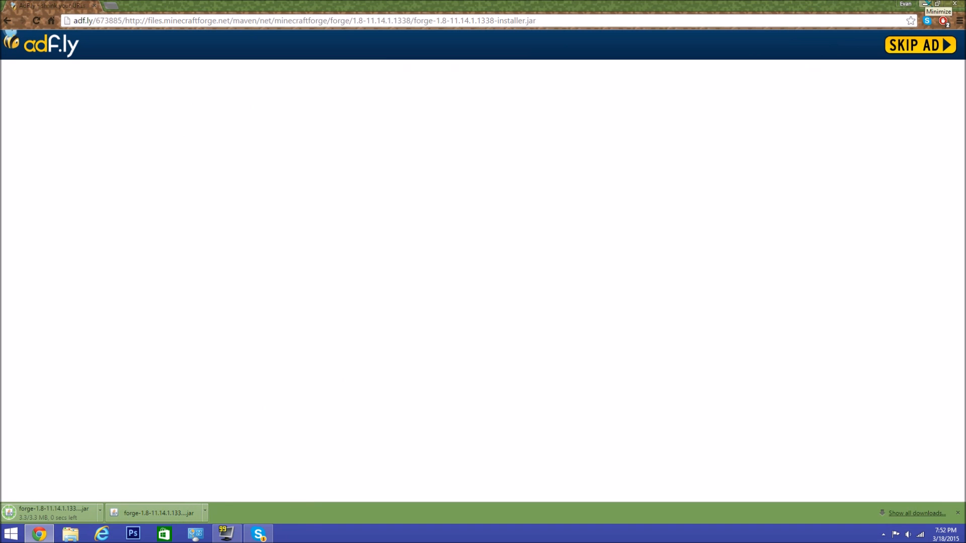
{"action": "left_click", "coordinate": [938, 4]}
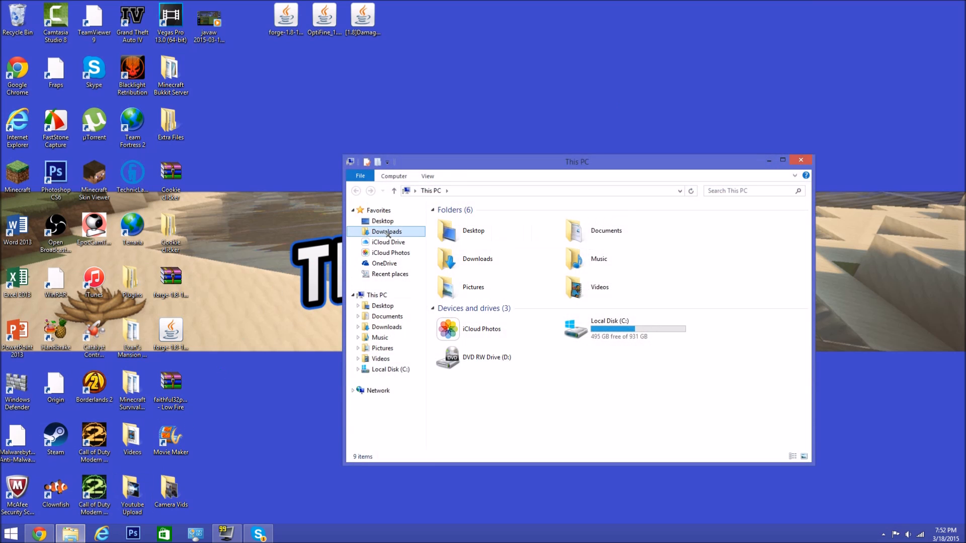
- Delete the duplicate installer copy, run the remaining one, acknowledge the 'run 1.8 first' error and start the launcher
{"action": "right_click", "coordinate": [459, 232]}
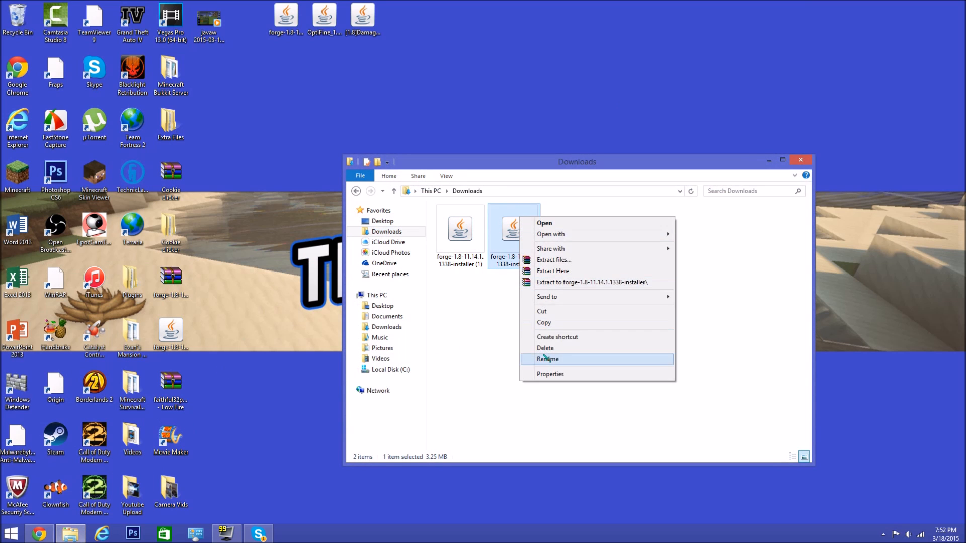
{"action": "left_click", "coordinate": [546, 348]}
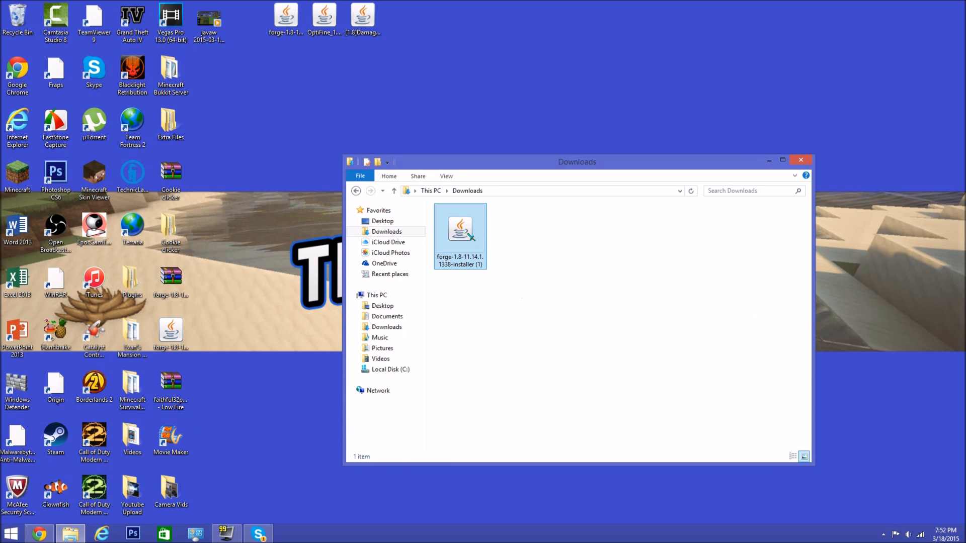
{"action": "mouse_move", "coordinate": [470, 240]}
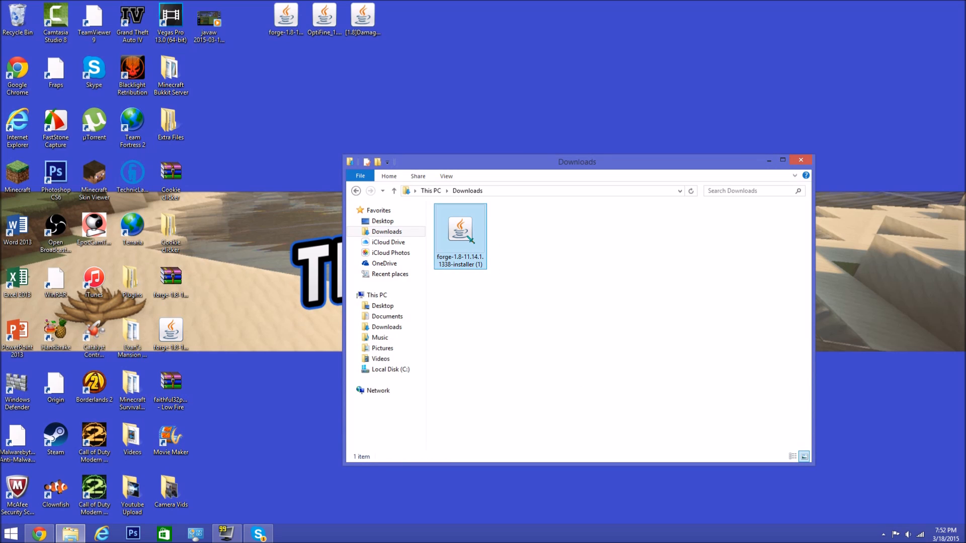
{"action": "left_click", "coordinate": [460, 230]}
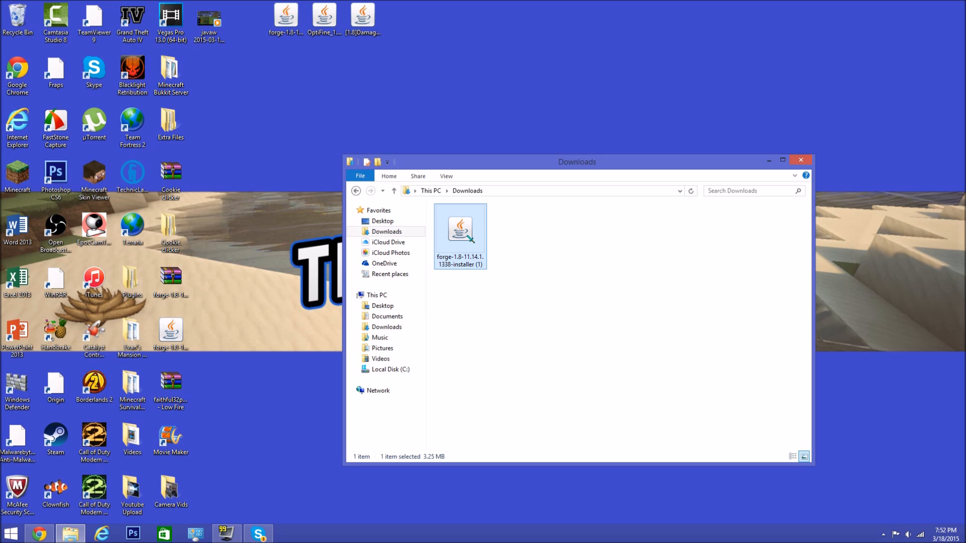
{"action": "double_click", "coordinate": [460, 229]}
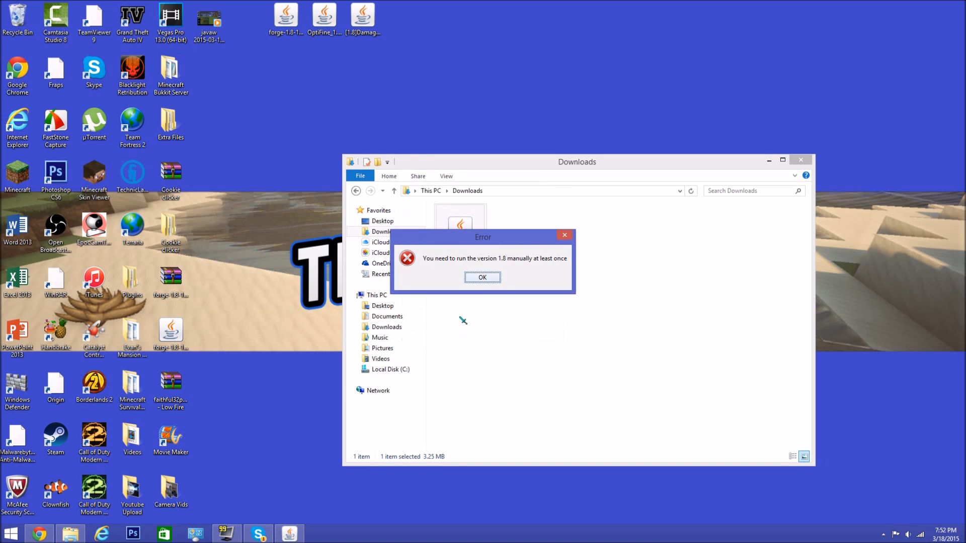
{"action": "mouse_move", "coordinate": [473, 264]}
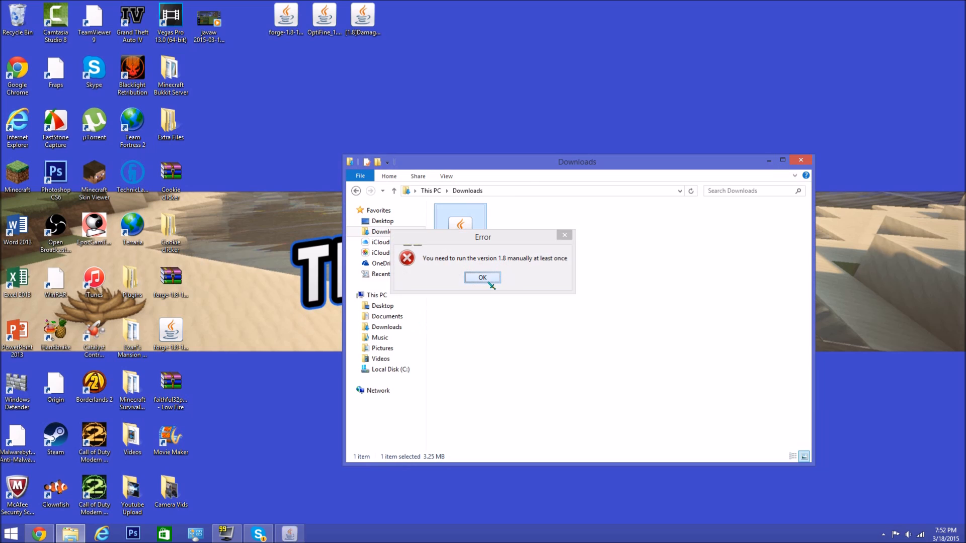
{"action": "left_click", "coordinate": [481, 277]}
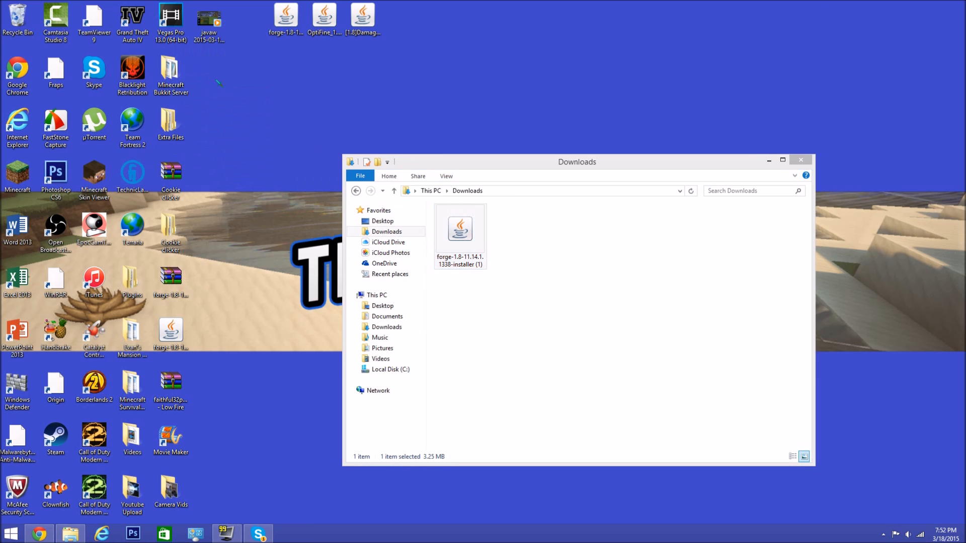
{"action": "left_click", "coordinate": [799, 161]}
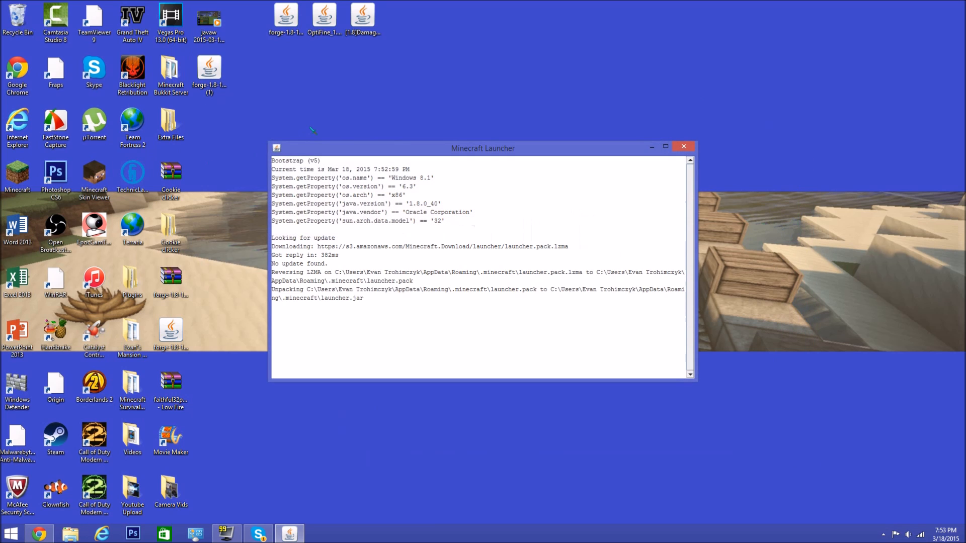
{"action": "mouse_move", "coordinate": [282, 129]}
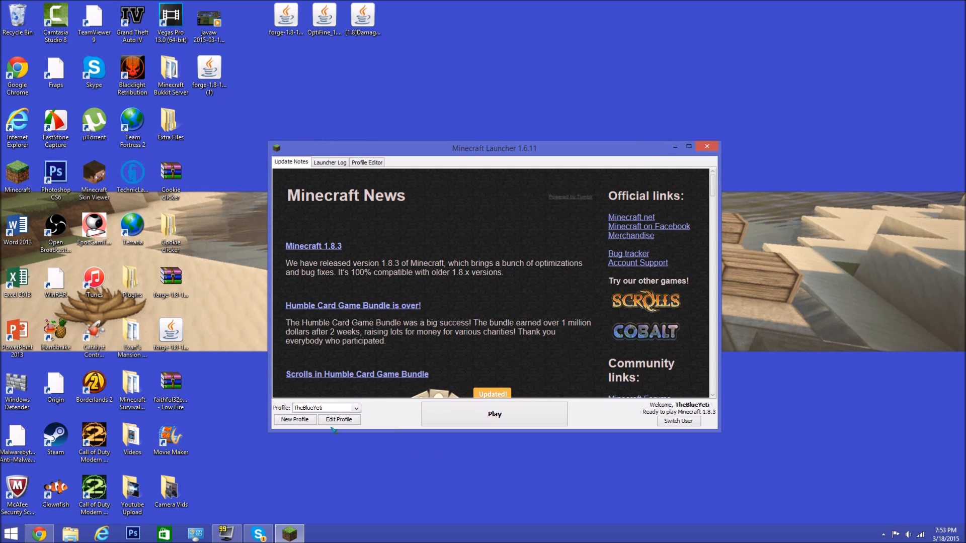
{"action": "mouse_move", "coordinate": [345, 425]}
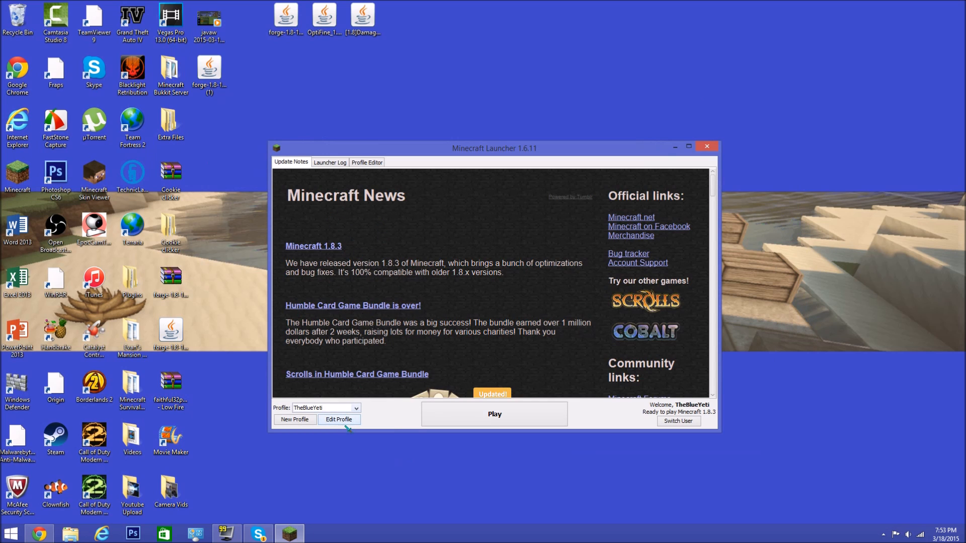
- Set the launcher profile to use release 1.8 and save it
{"action": "left_click", "coordinate": [338, 420]}
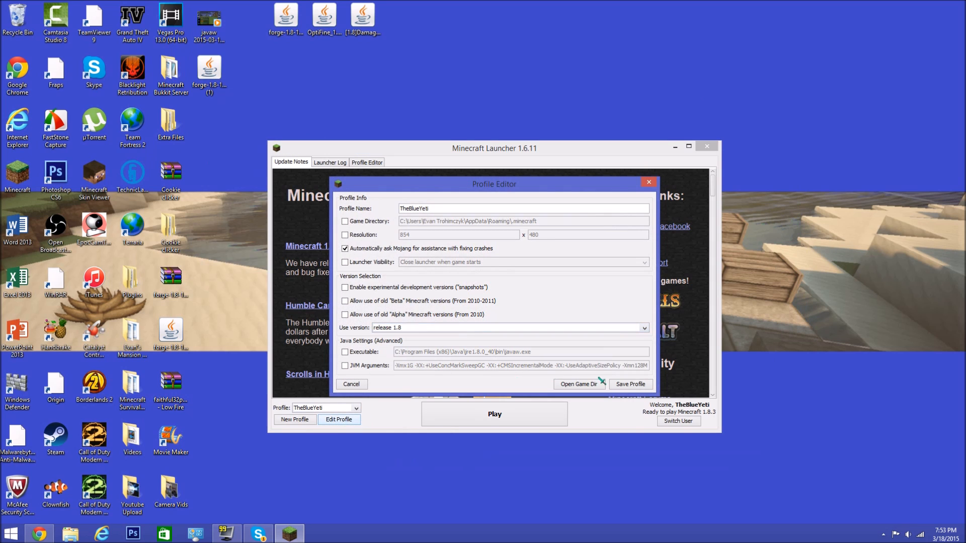
{"action": "left_click", "coordinate": [630, 384]}
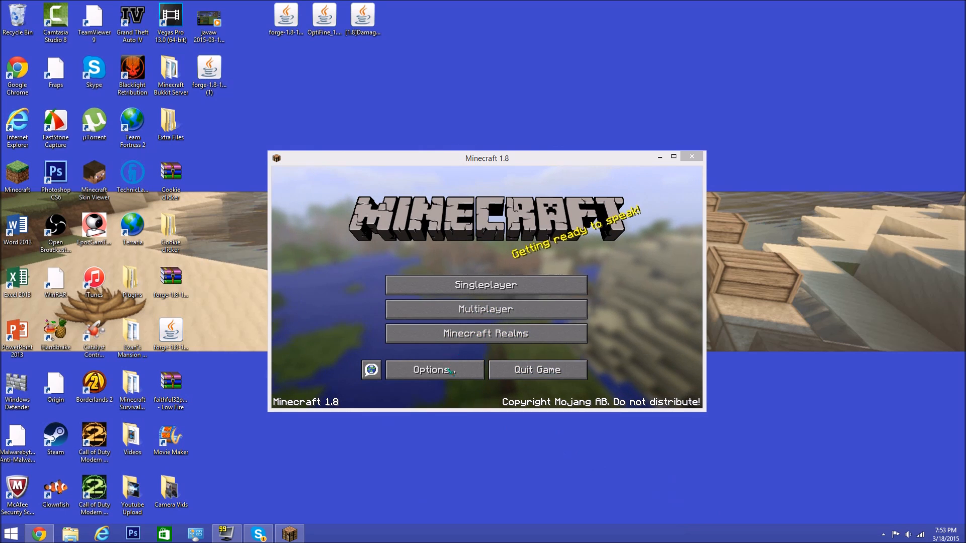
{"action": "mouse_move", "coordinate": [673, 188]}
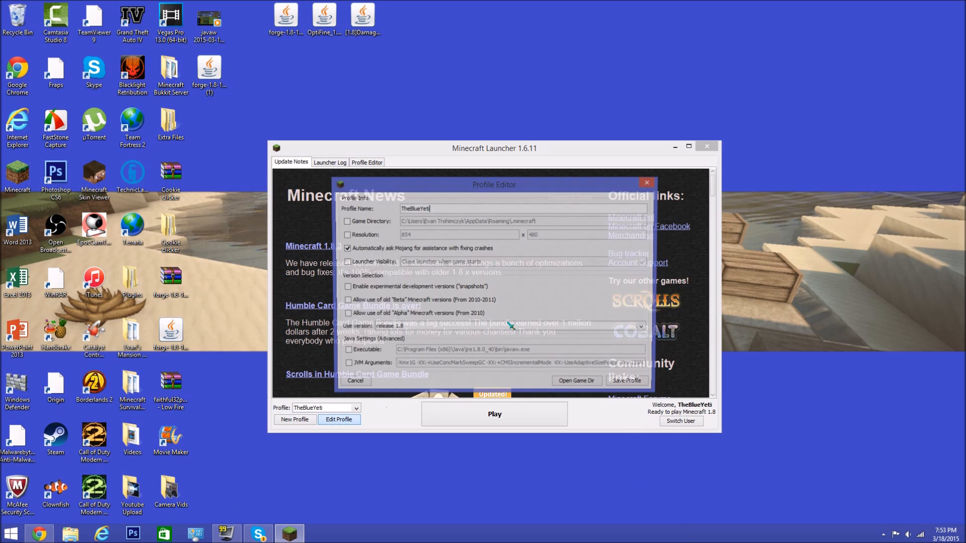
- Close the profile settings and the Minecraft Launcher window, leaving the desktop
{"action": "left_click", "coordinate": [641, 327]}
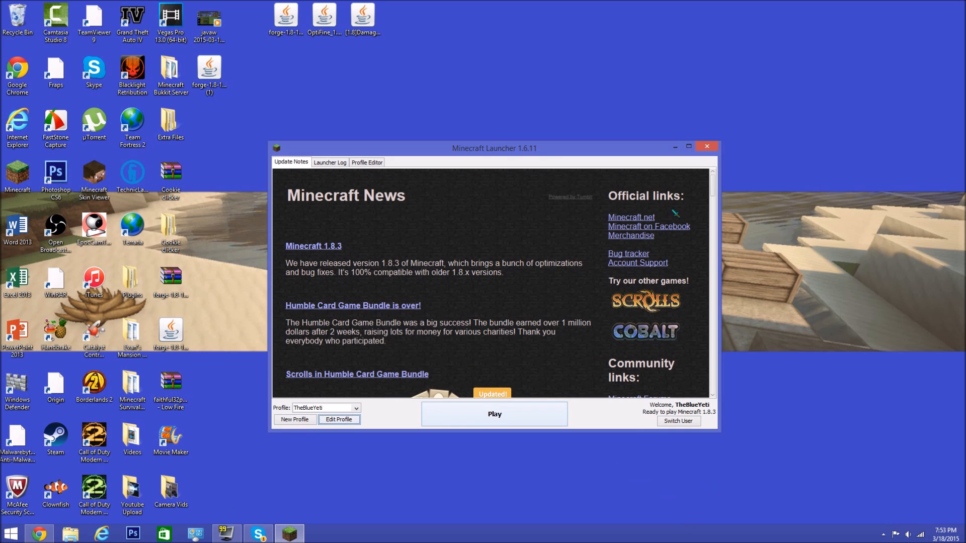
{"action": "left_click", "coordinate": [707, 147]}
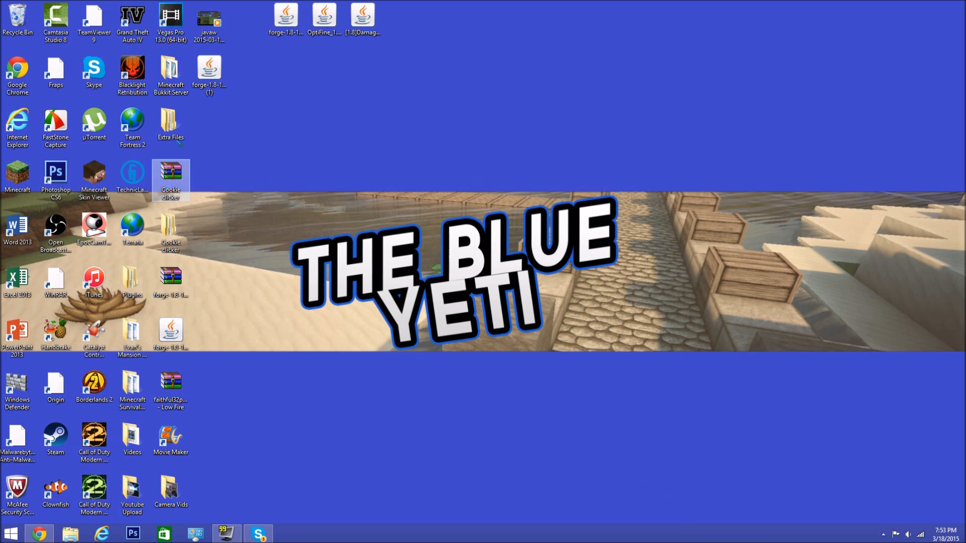
- Run the Forge jar, install the 11.14.1.1338 client profile and acknowledge the success message
{"action": "double_click", "coordinate": [210, 69]}
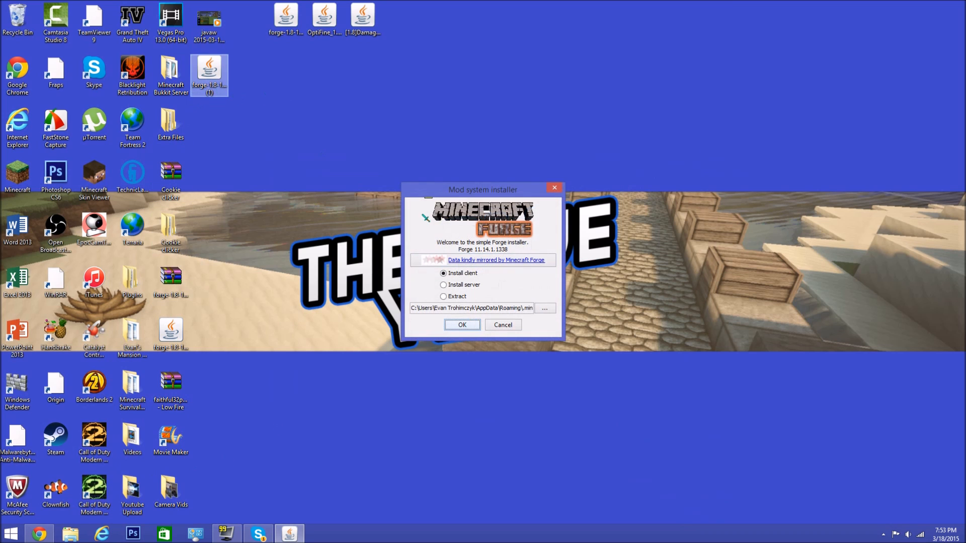
{"action": "left_click", "coordinate": [462, 325]}
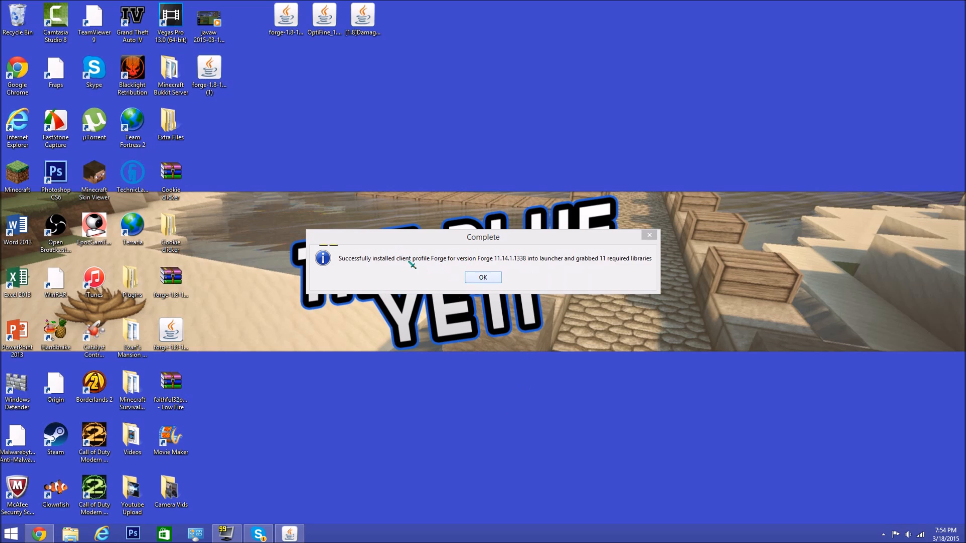
{"action": "mouse_move", "coordinate": [479, 260]}
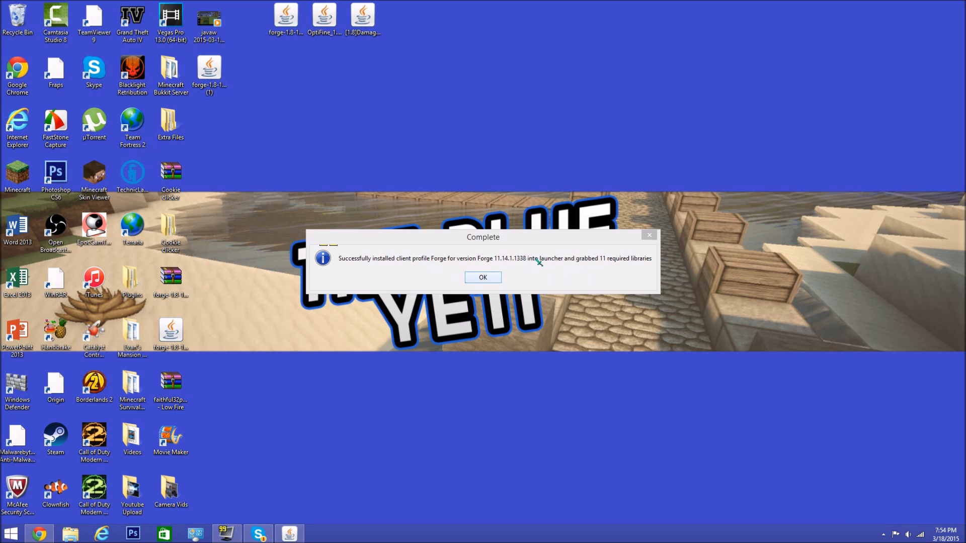
{"action": "mouse_move", "coordinate": [503, 287]}
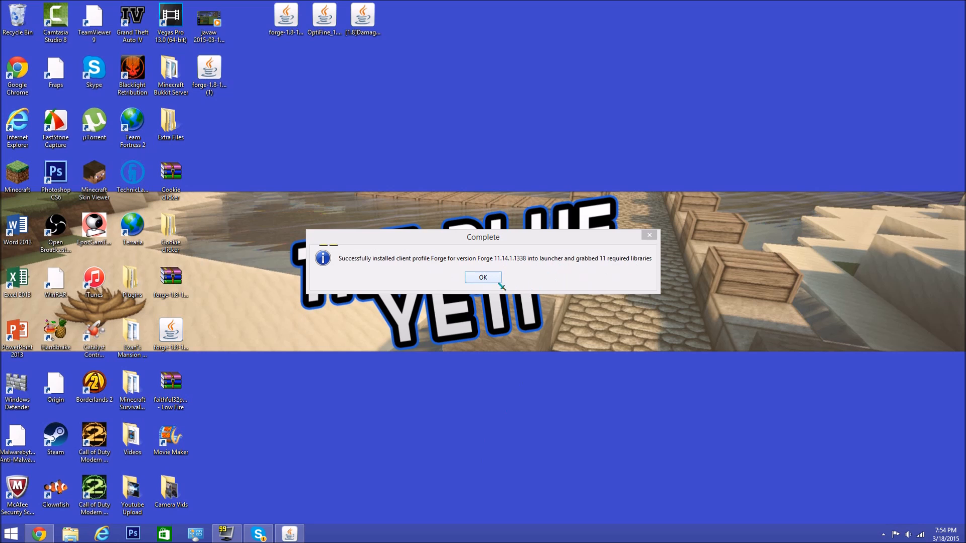
{"action": "left_click", "coordinate": [482, 278]}
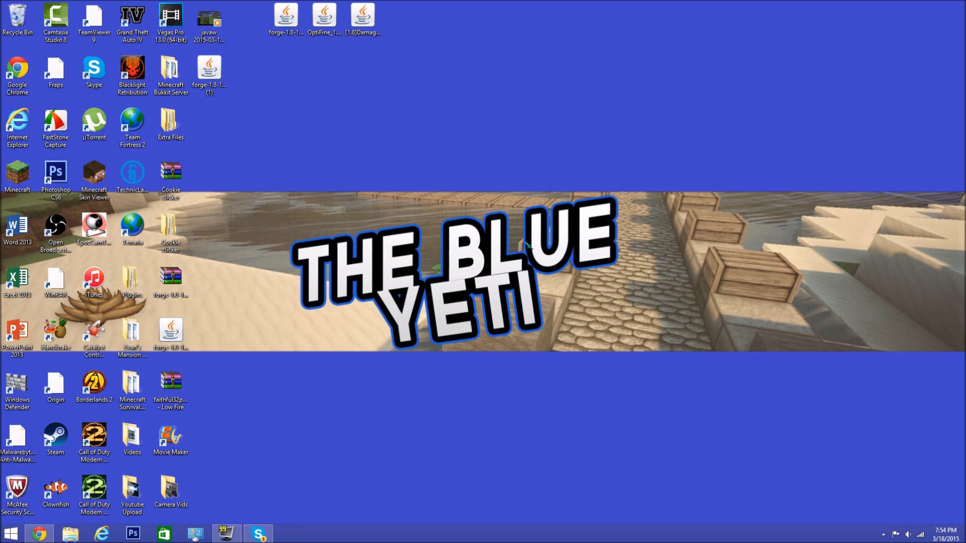
- Launch Minecraft under the Forge profile and check the loaded Mods list on the title screen
{"action": "double_click", "coordinate": [17, 175]}
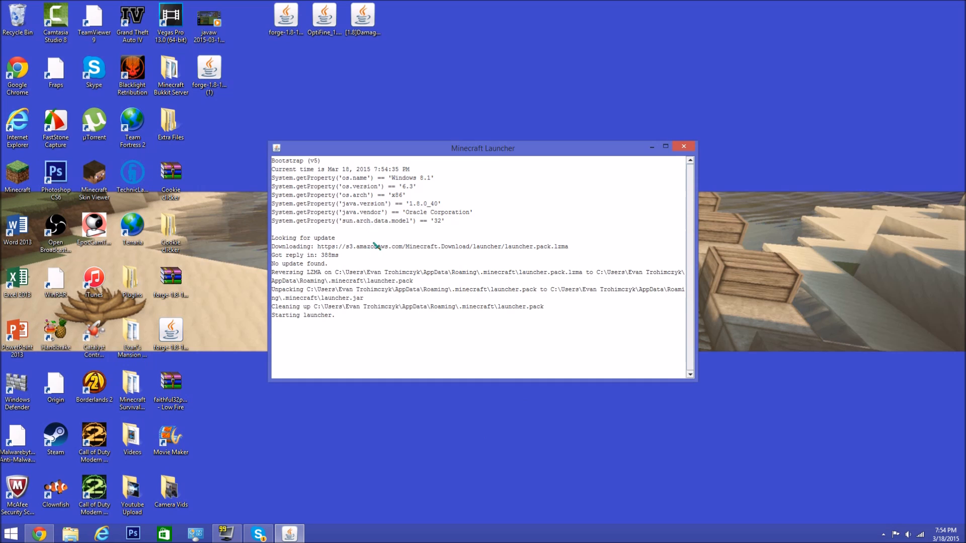
{"action": "mouse_move", "coordinate": [411, 298]}
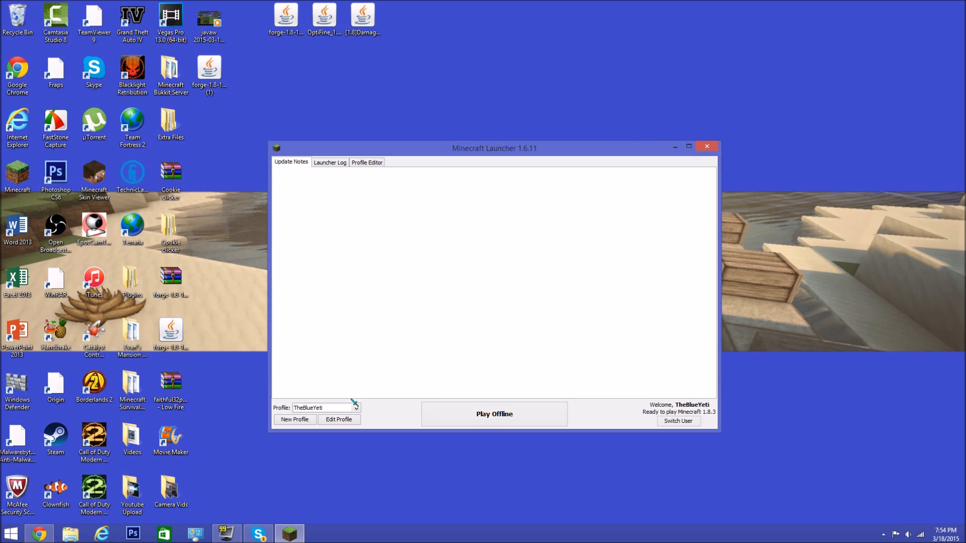
{"action": "left_click", "coordinate": [325, 407]}
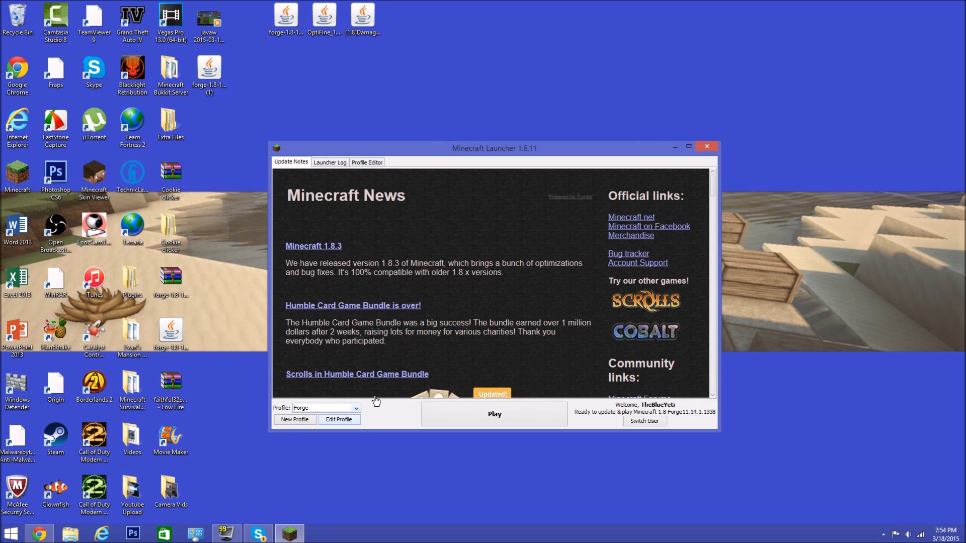
{"action": "left_click", "coordinate": [494, 414]}
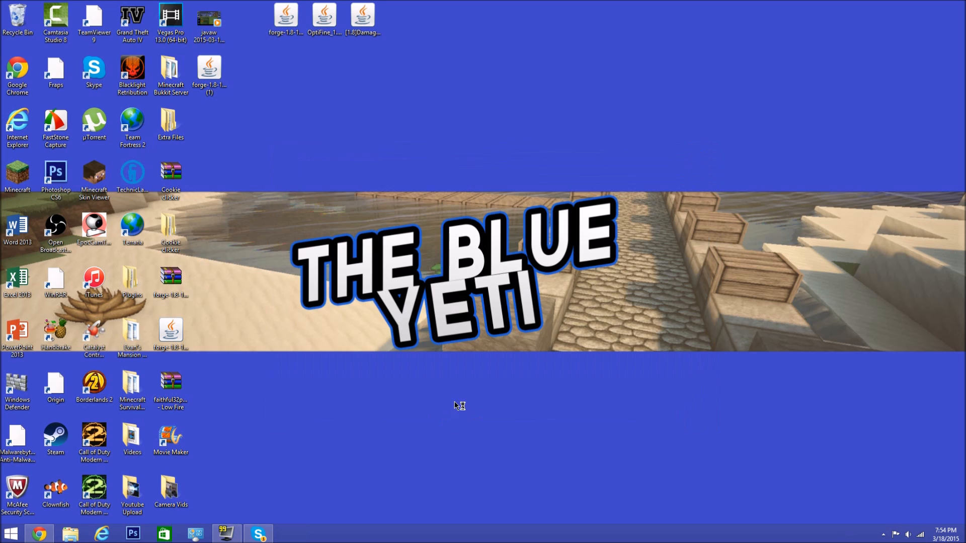
{"action": "mouse_move", "coordinate": [616, 393]}
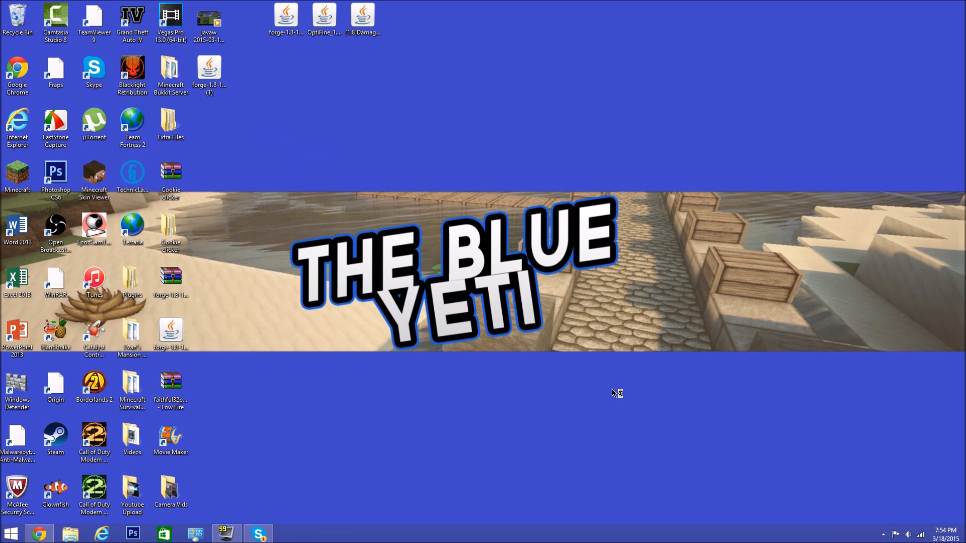
{"action": "mouse_move", "coordinate": [627, 386]}
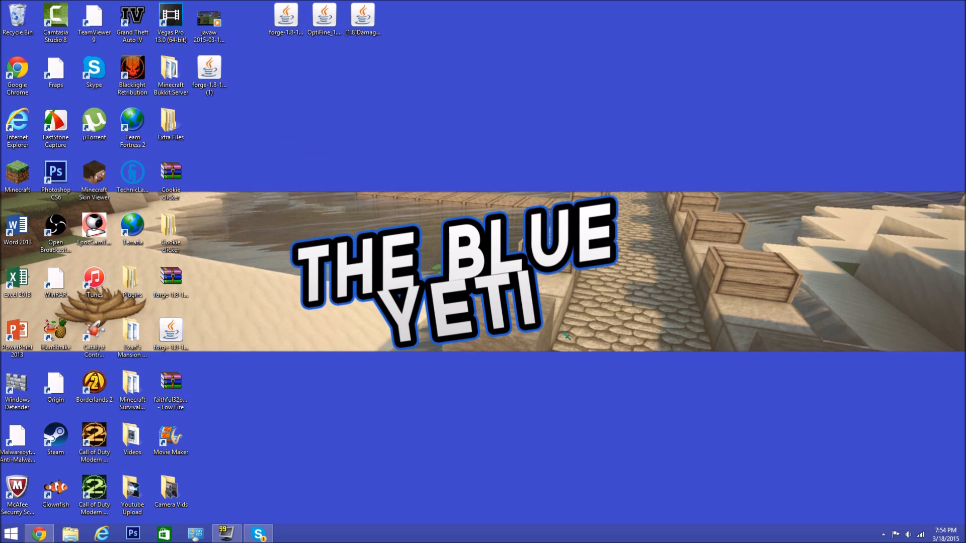
{"action": "mouse_move", "coordinate": [567, 224]}
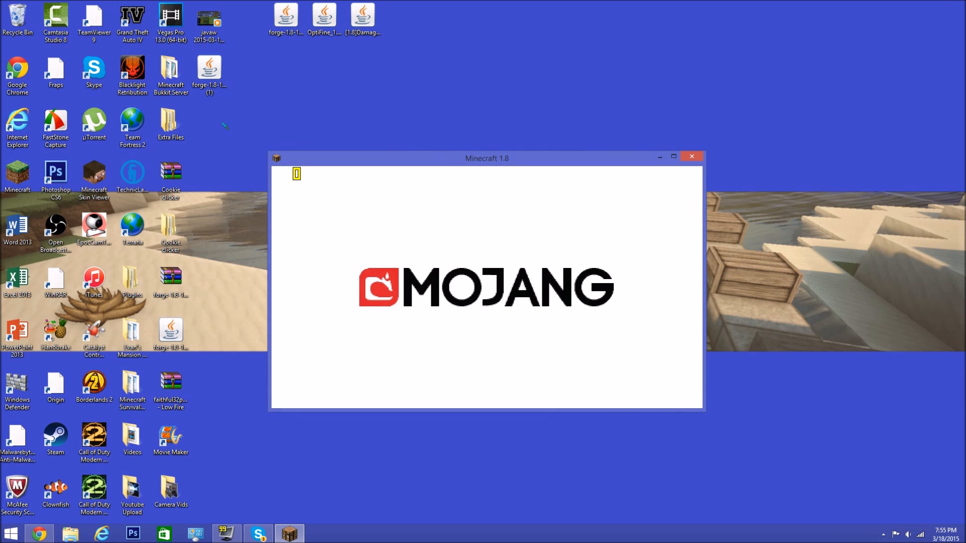
{"action": "mouse_move", "coordinate": [271, 130]}
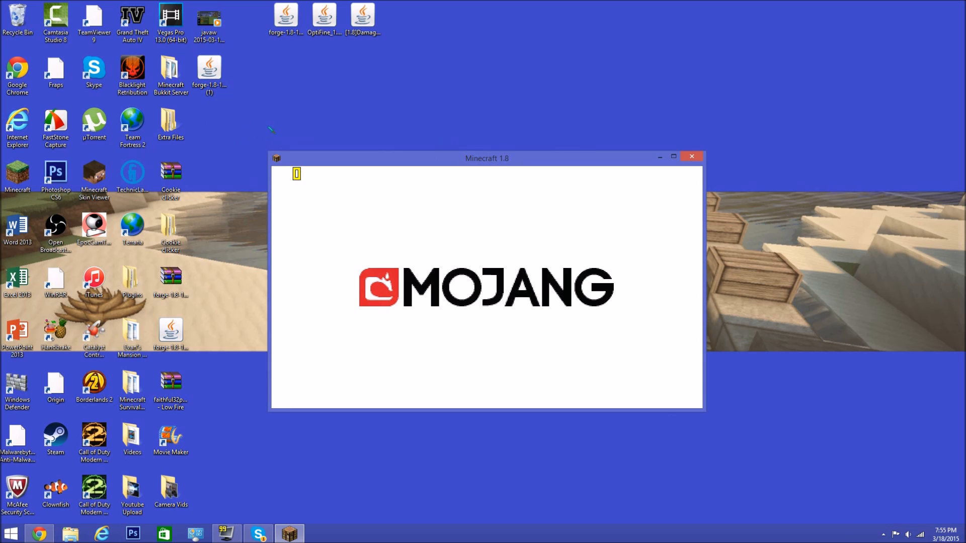
{"action": "mouse_move", "coordinate": [228, 181]}
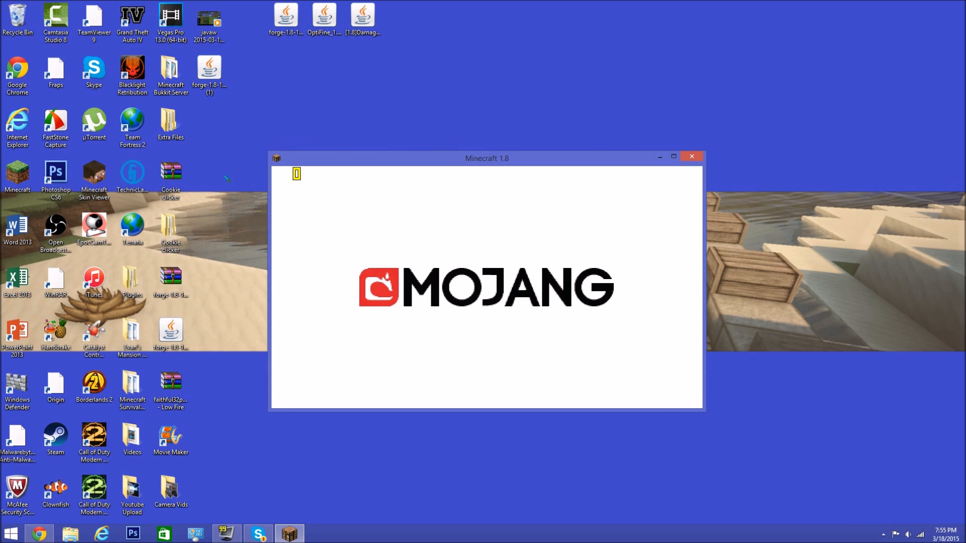
{"action": "mouse_move", "coordinate": [242, 166]}
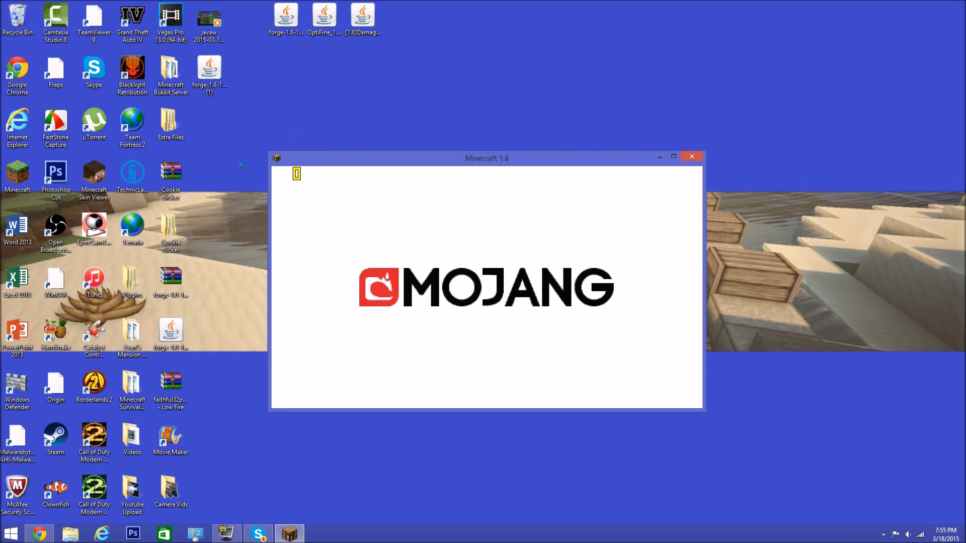
{"action": "mouse_move", "coordinate": [232, 134]}
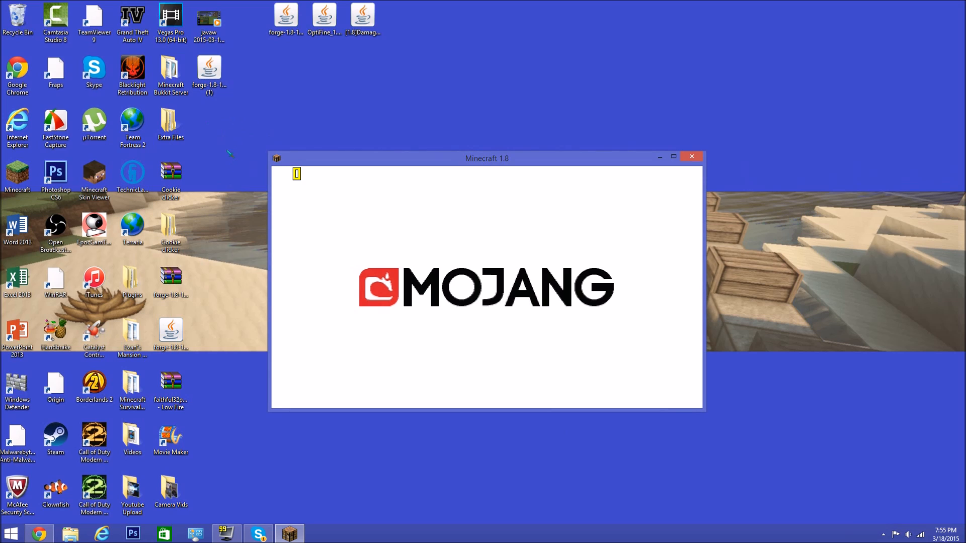
{"action": "mouse_move", "coordinate": [409, 92]}
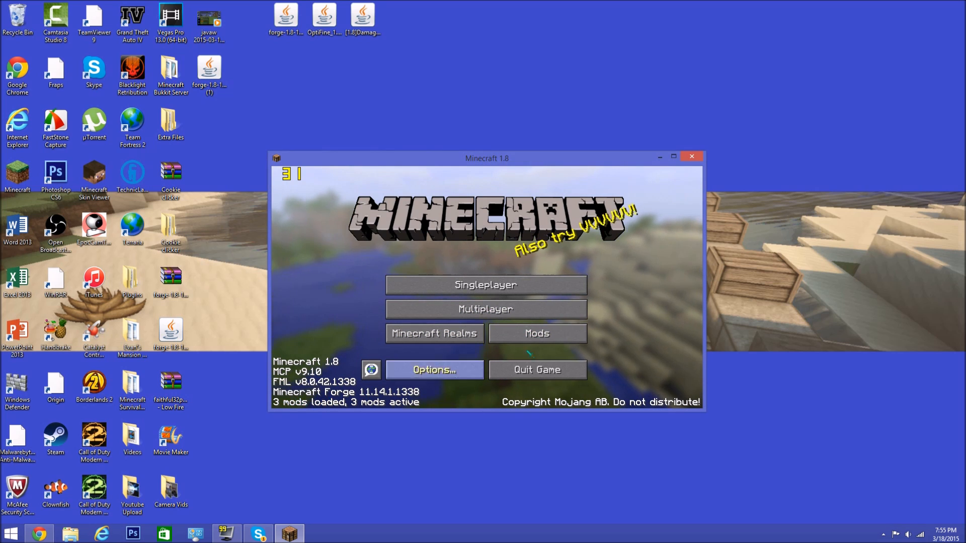
{"action": "left_click", "coordinate": [537, 333]}
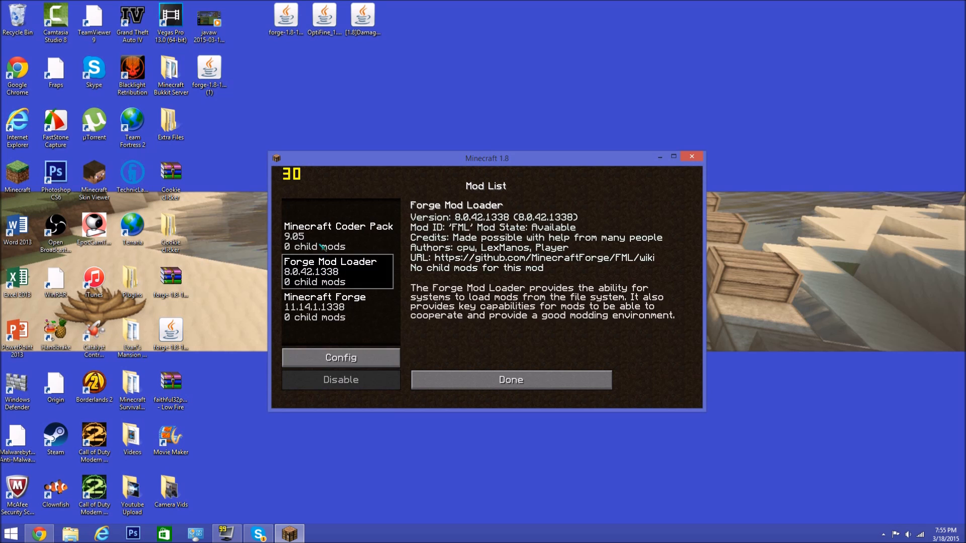
{"action": "left_click", "coordinate": [510, 380]}
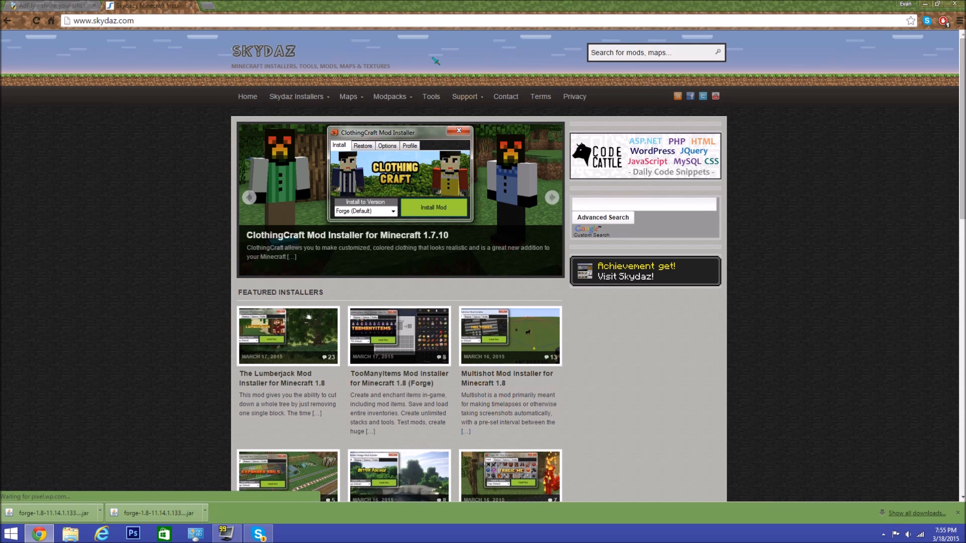
- Reach the TooManyItems Mod Installer for 1.8 (Forge) page and its Downloads section on Skydaz
{"action": "scroll", "scroll_direction": "down", "scroll_amount": 3}
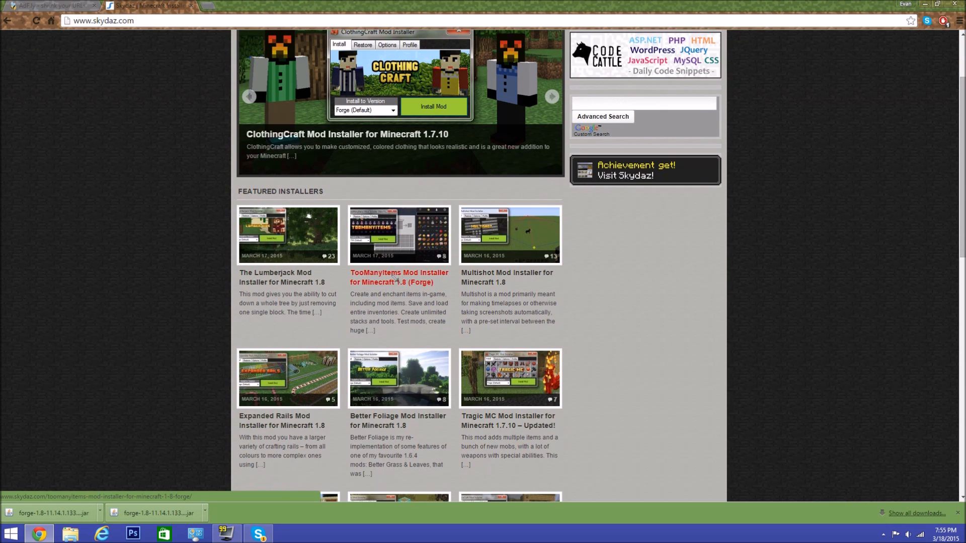
{"action": "left_click", "coordinate": [398, 278]}
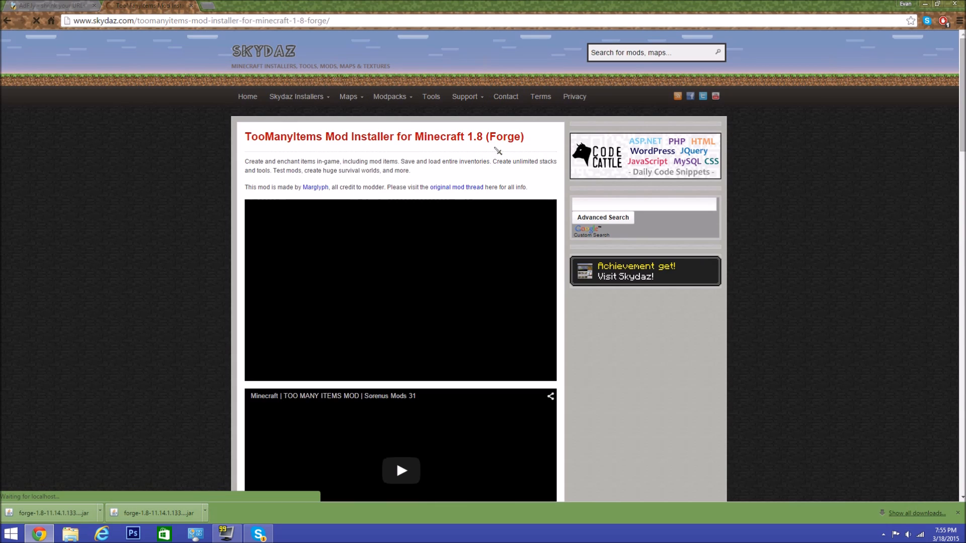
{"action": "scroll", "scroll_direction": "down", "scroll_amount": 3}
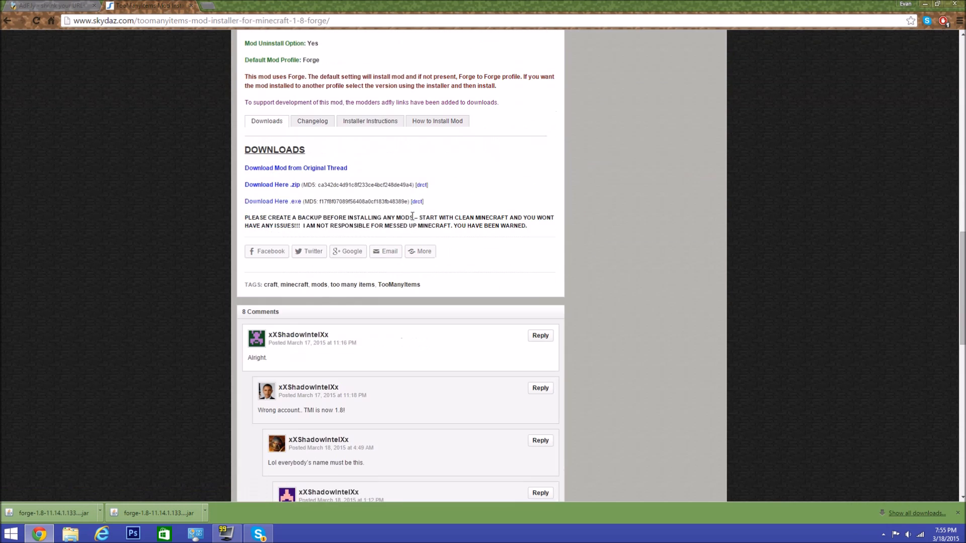
{"action": "mouse_move", "coordinate": [286, 202]}
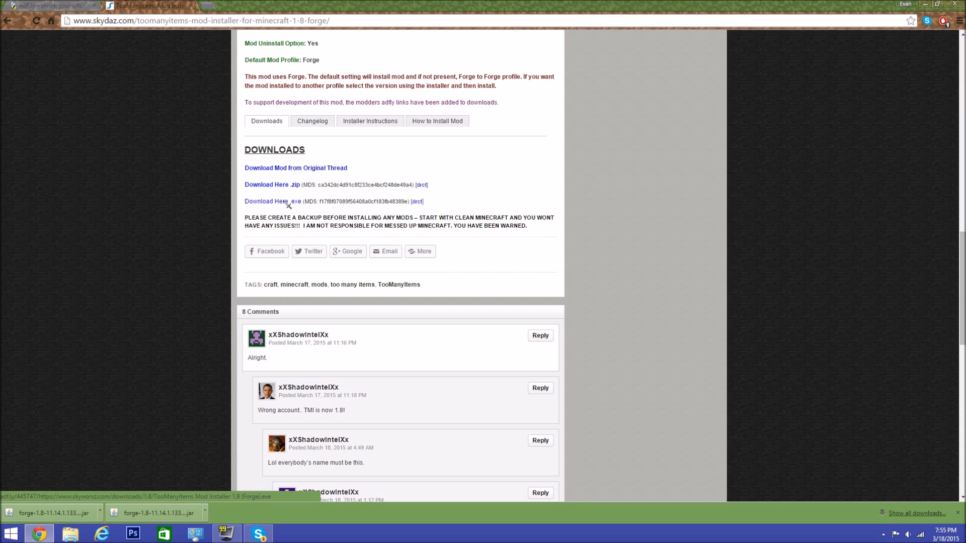
{"action": "mouse_move", "coordinate": [420, 208]}
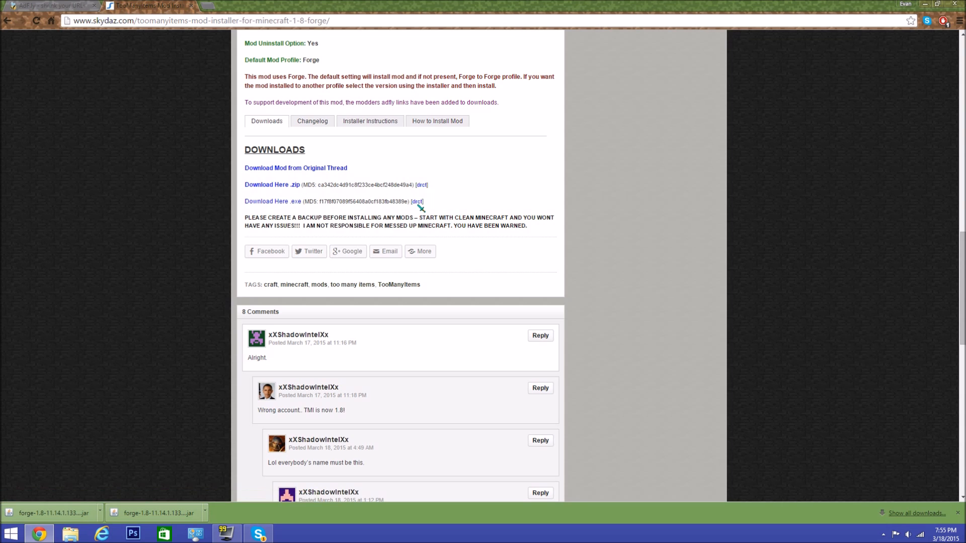
{"action": "mouse_move", "coordinate": [421, 213]}
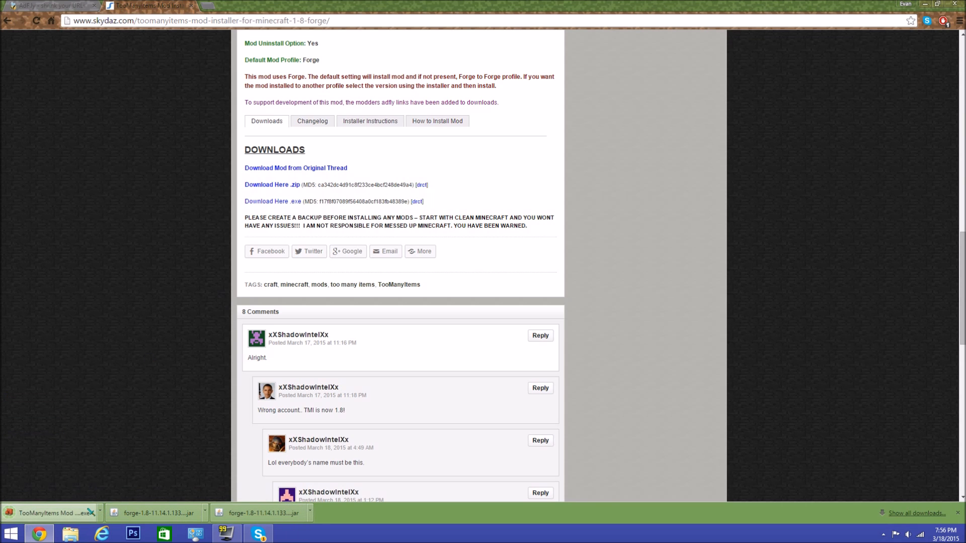
- Run the TooManyItems .exe, install the mod for Forge (Default) and close the installer
{"action": "left_click", "coordinate": [49, 512]}
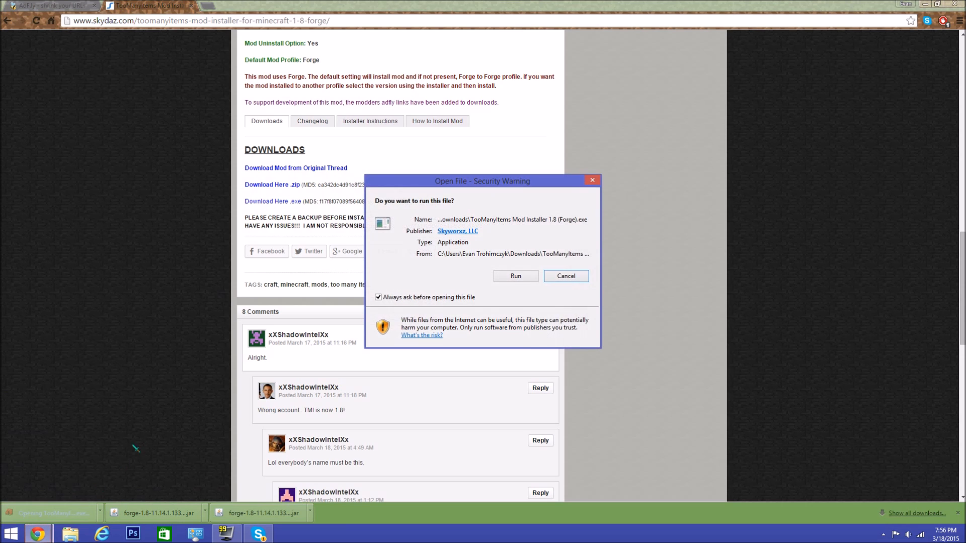
{"action": "left_click", "coordinate": [379, 296]}
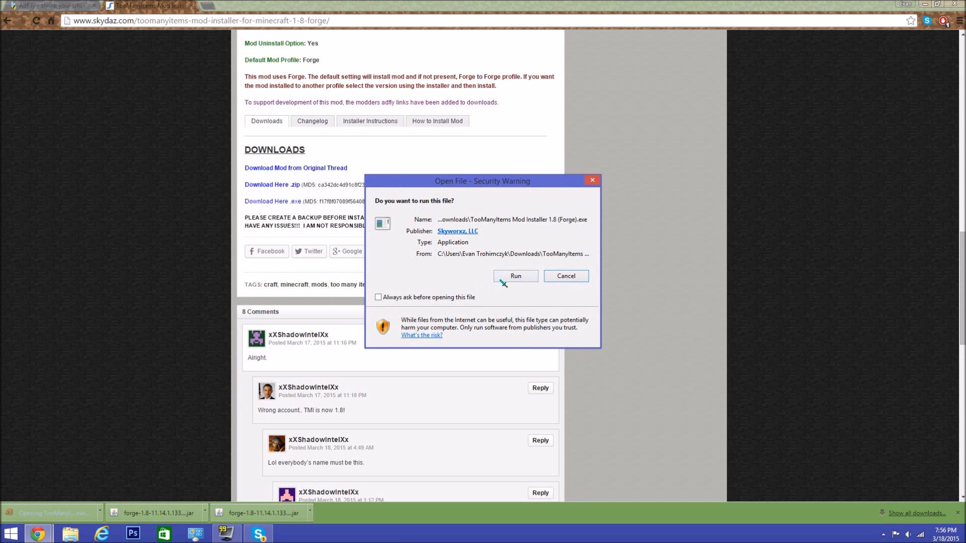
{"action": "left_click", "coordinate": [516, 276]}
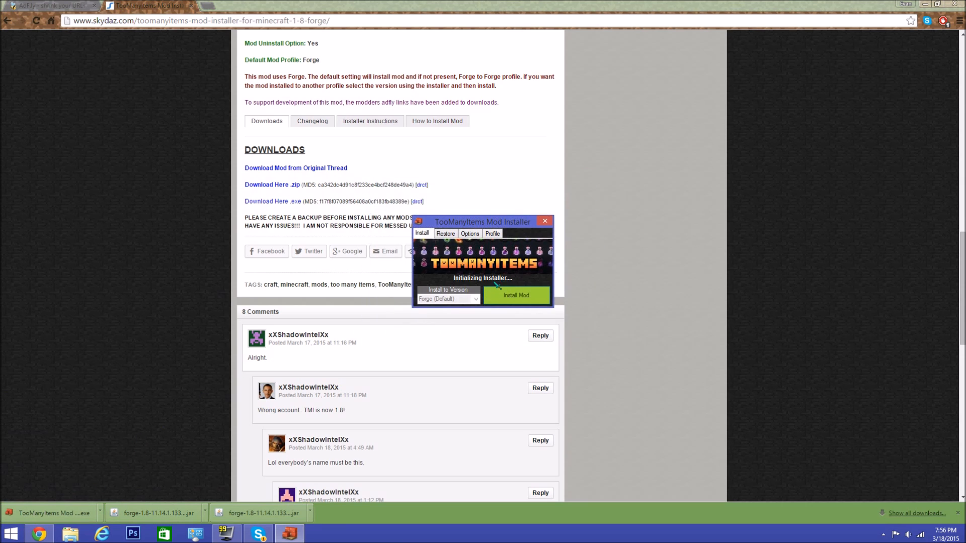
{"action": "left_click", "coordinate": [515, 295]}
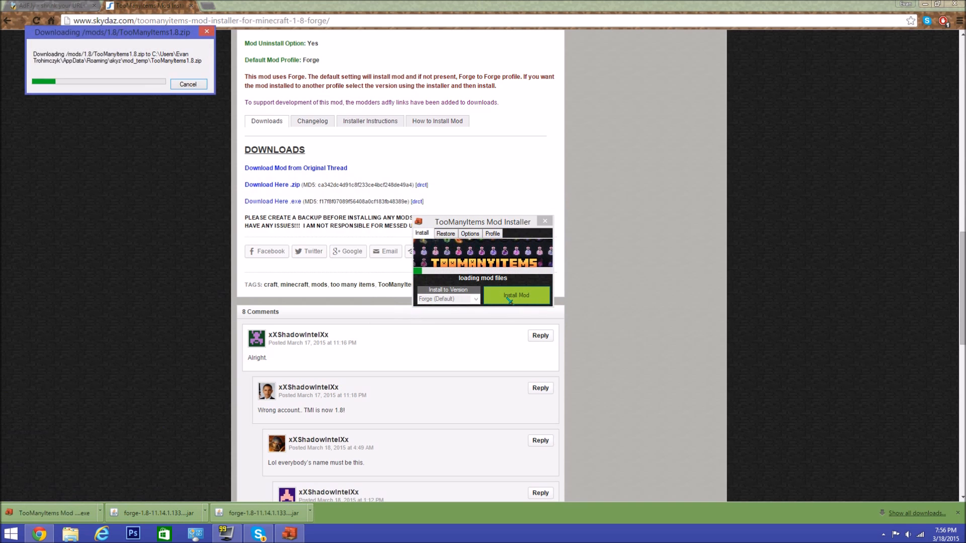
{"action": "left_click", "coordinate": [516, 295]}
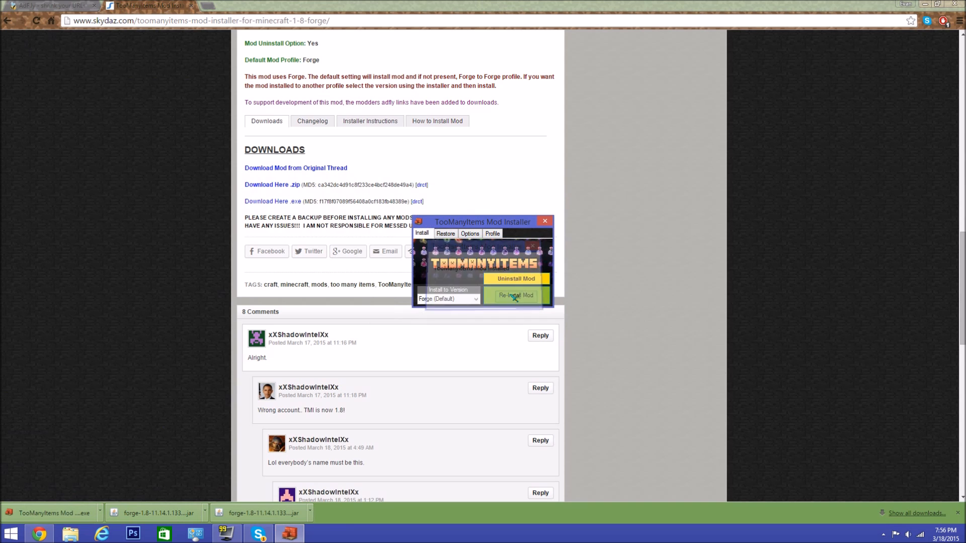
{"action": "left_click", "coordinate": [544, 222]}
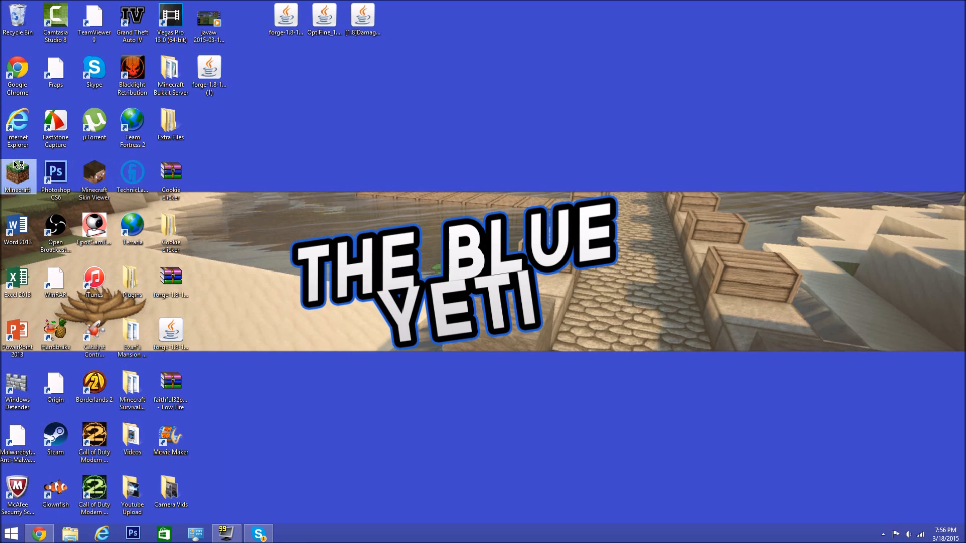
- Reopen the launcher, inspect the .minecraft mods folder and start the game with the Forge profile
{"action": "double_click", "coordinate": [17, 175]}
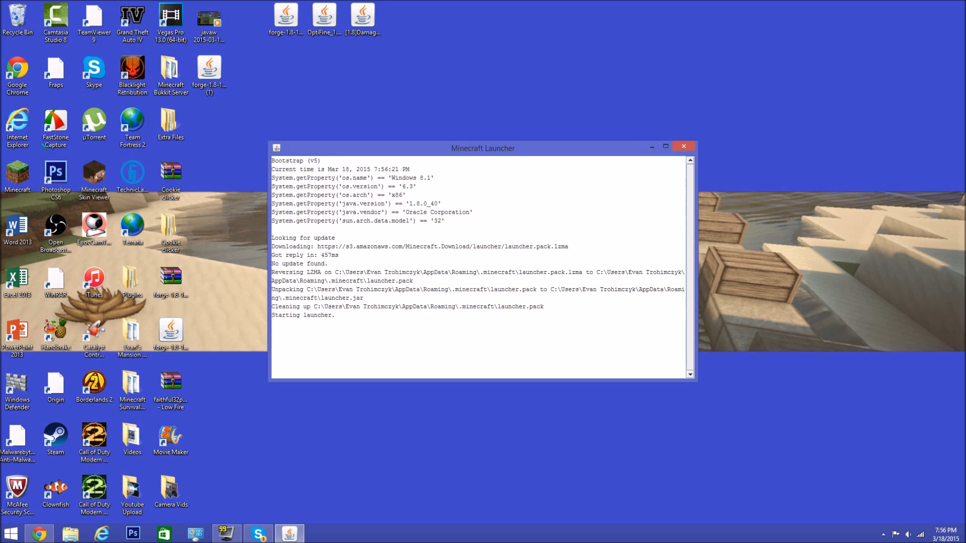
{"action": "mouse_move", "coordinate": [377, 109]}
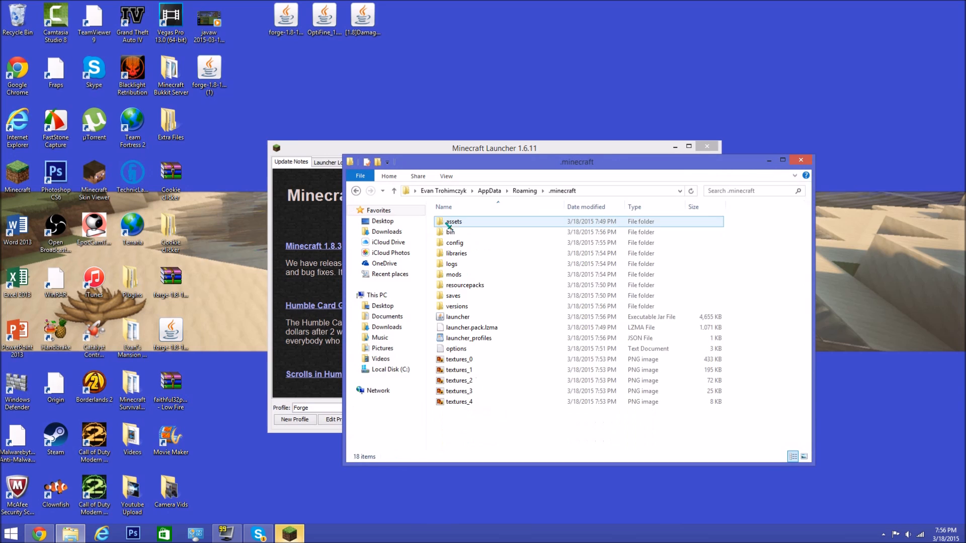
{"action": "left_click", "coordinate": [453, 274]}
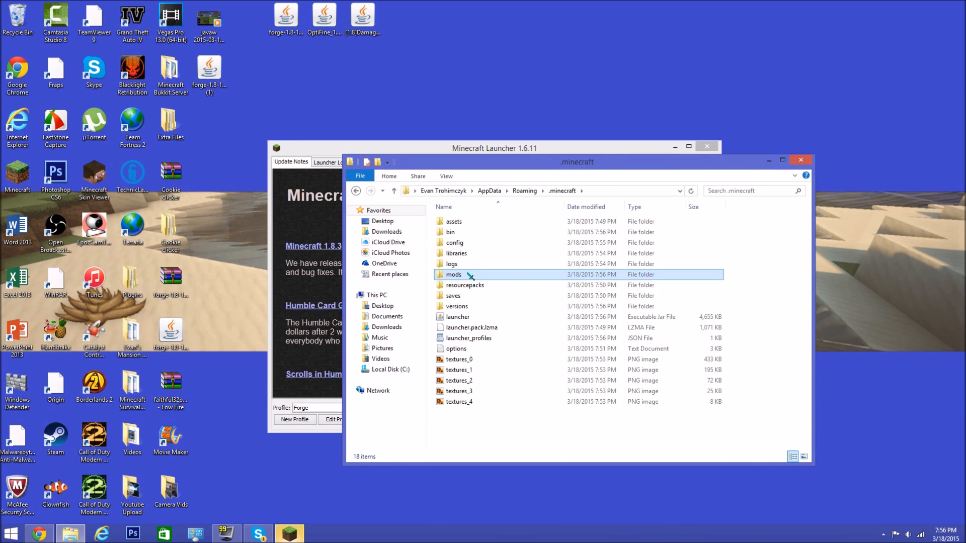
{"action": "double_click", "coordinate": [452, 274]}
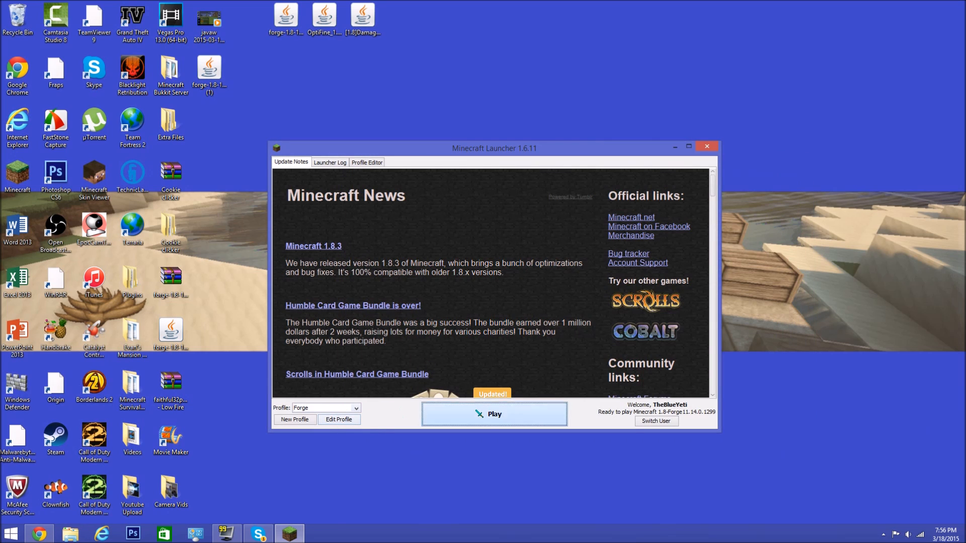
{"action": "left_click", "coordinate": [493, 414]}
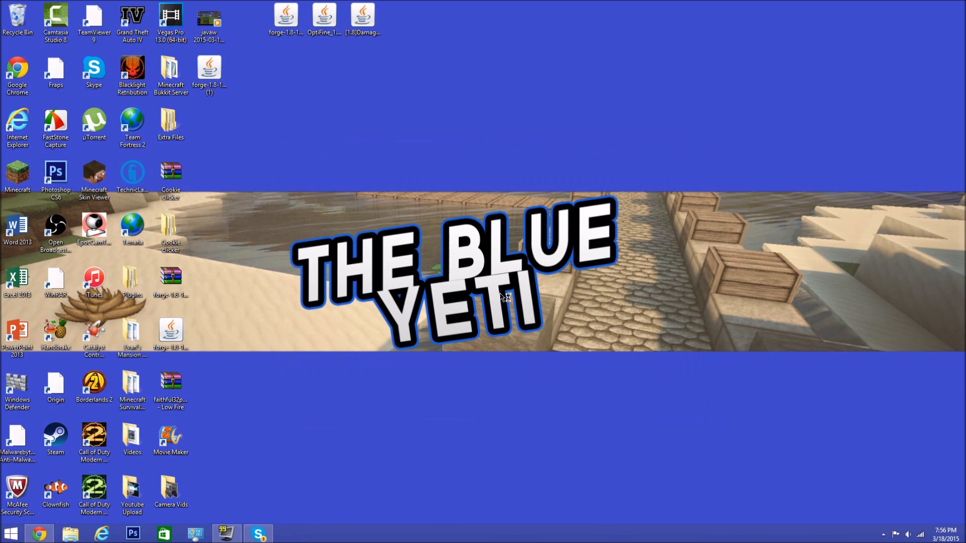
{"action": "mouse_move", "coordinate": [640, 183]}
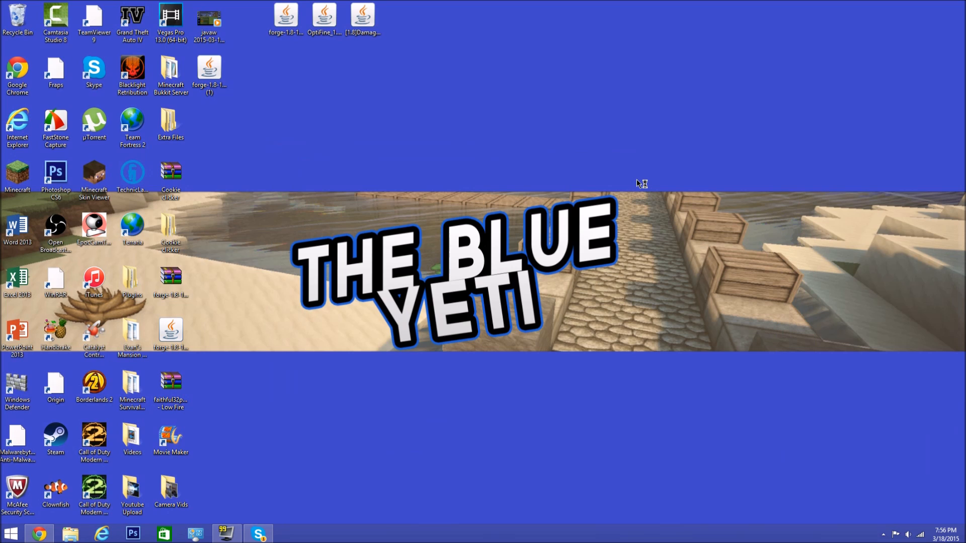
{"action": "mouse_move", "coordinate": [639, 158]}
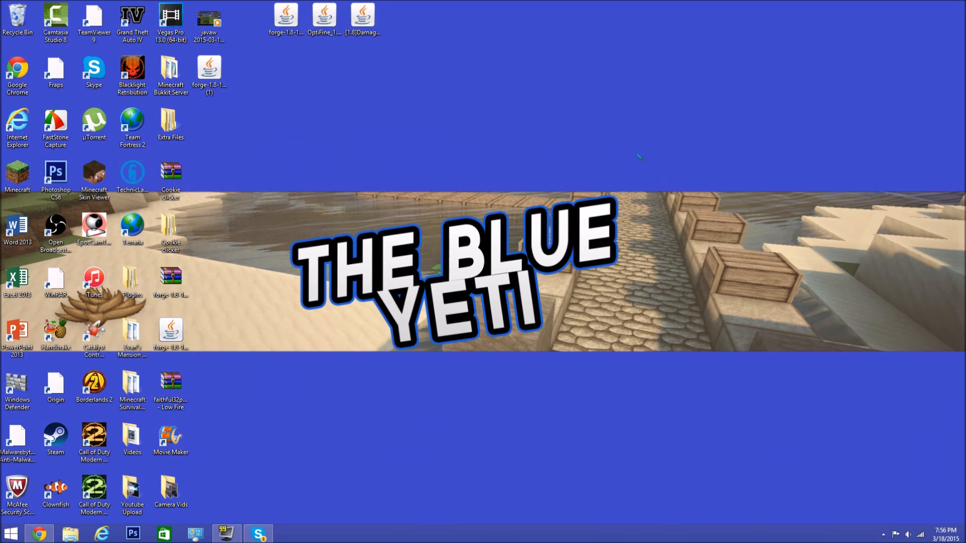
{"action": "mouse_move", "coordinate": [651, 130]}
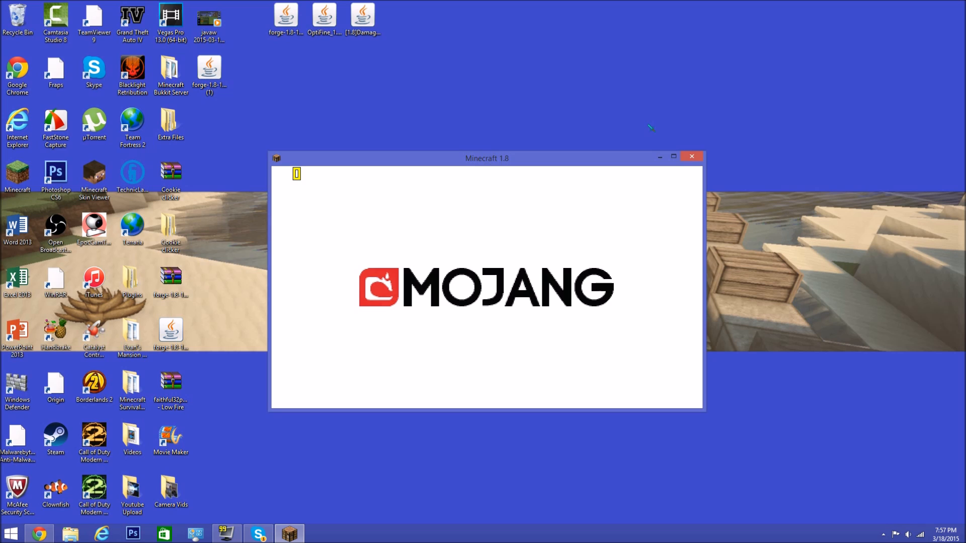
{"action": "mouse_move", "coordinate": [648, 123]}
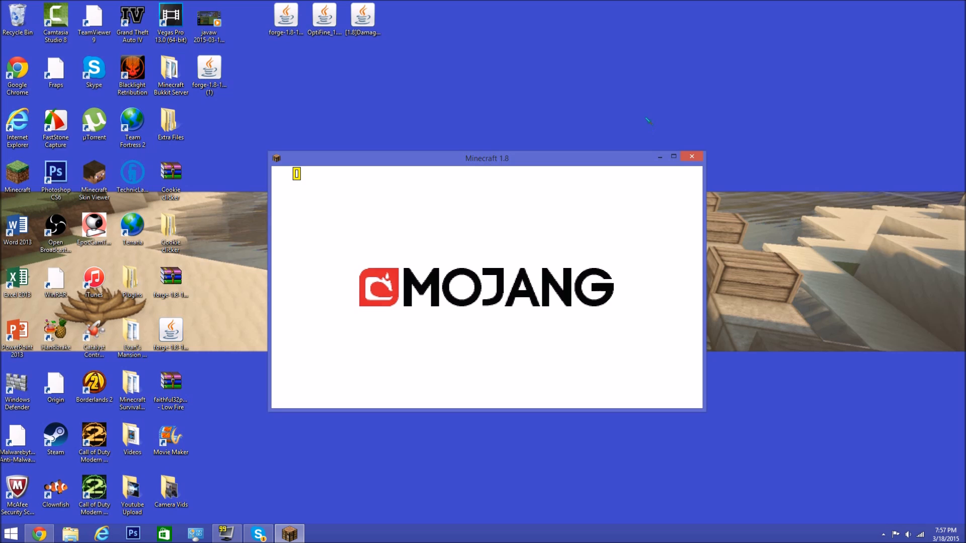
{"action": "mouse_move", "coordinate": [643, 102]}
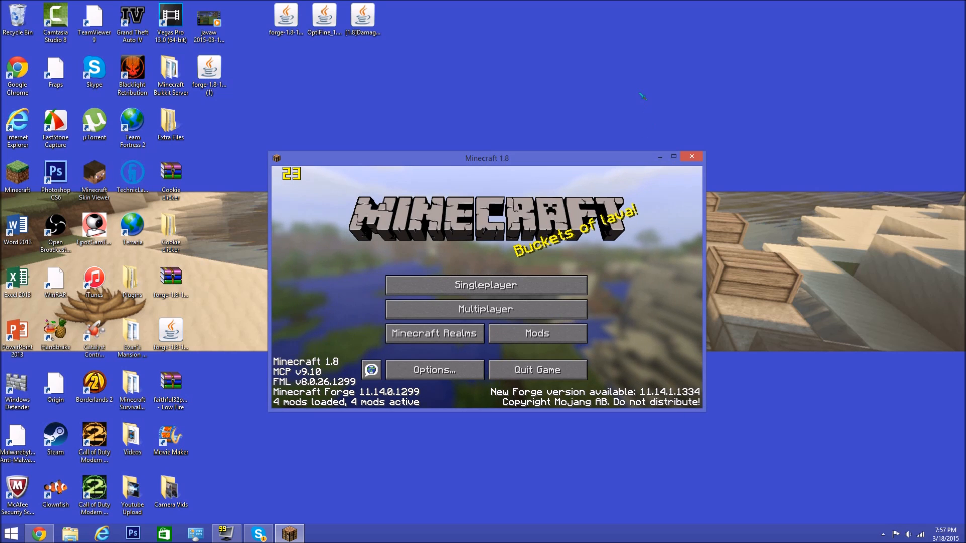
- Confirm TooManyItems 1.8 shows in the loaded mods list and return to the title screen
{"action": "left_click", "coordinate": [536, 333]}
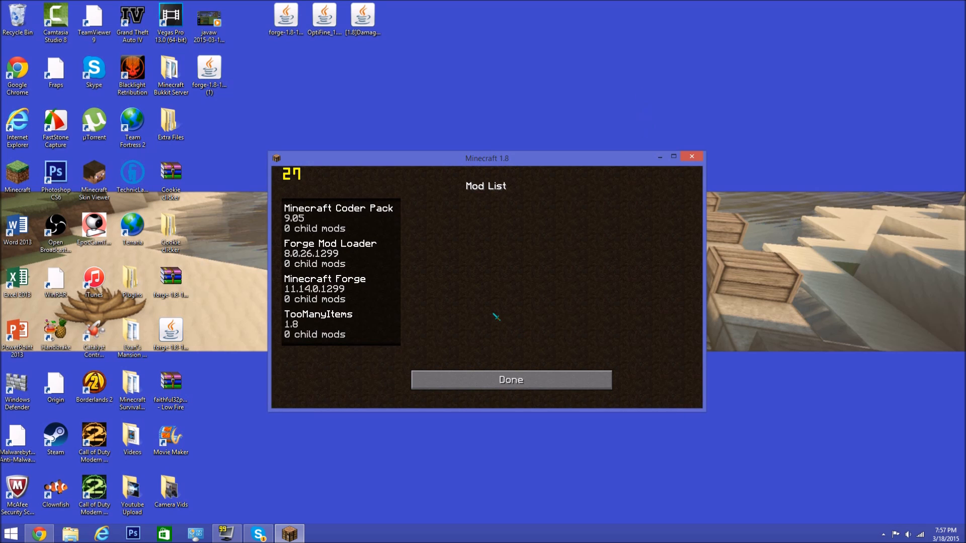
{"action": "left_click", "coordinate": [317, 322]}
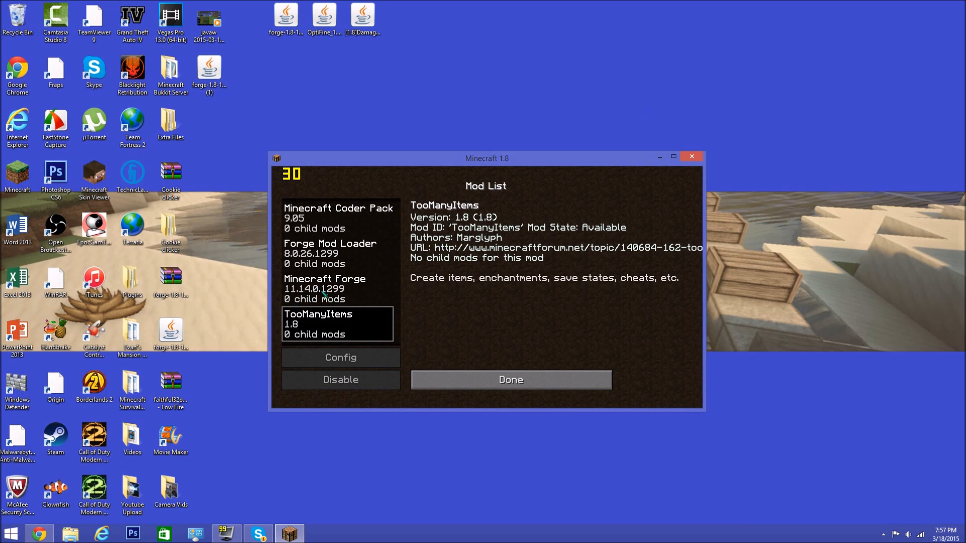
{"action": "left_click", "coordinate": [510, 379]}
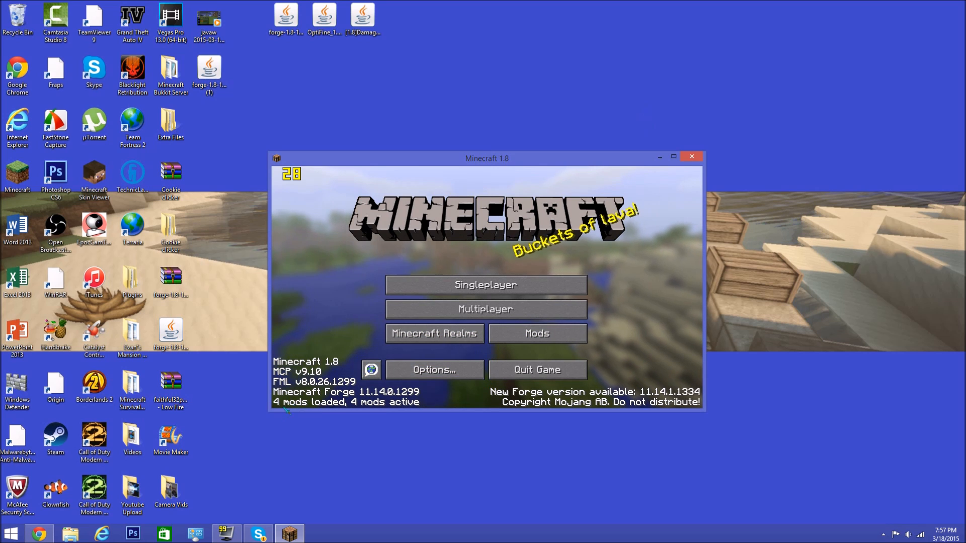
- Configure a new creative superflat world named Test with cheats allowed
{"action": "left_click", "coordinate": [485, 284]}
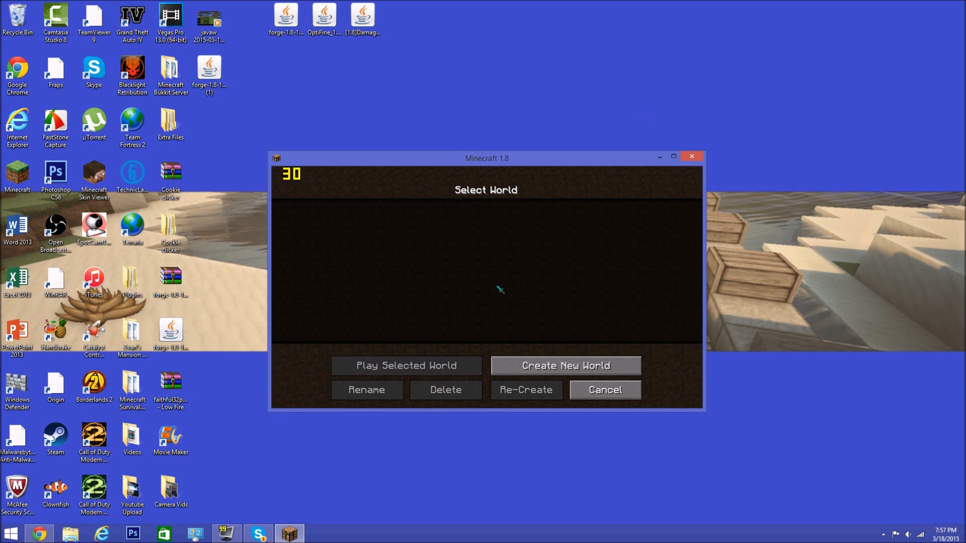
{"action": "left_click", "coordinate": [565, 365]}
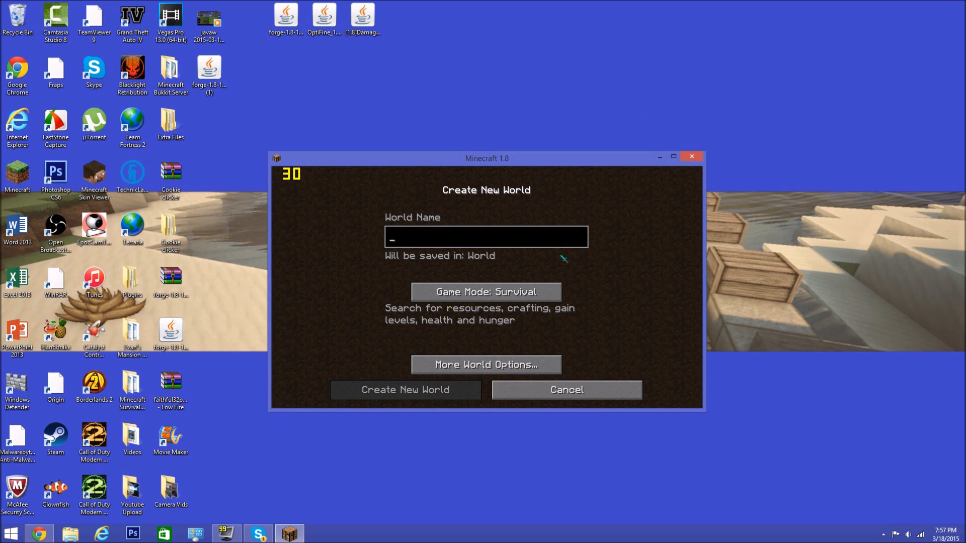
{"action": "type", "text": "Test"}
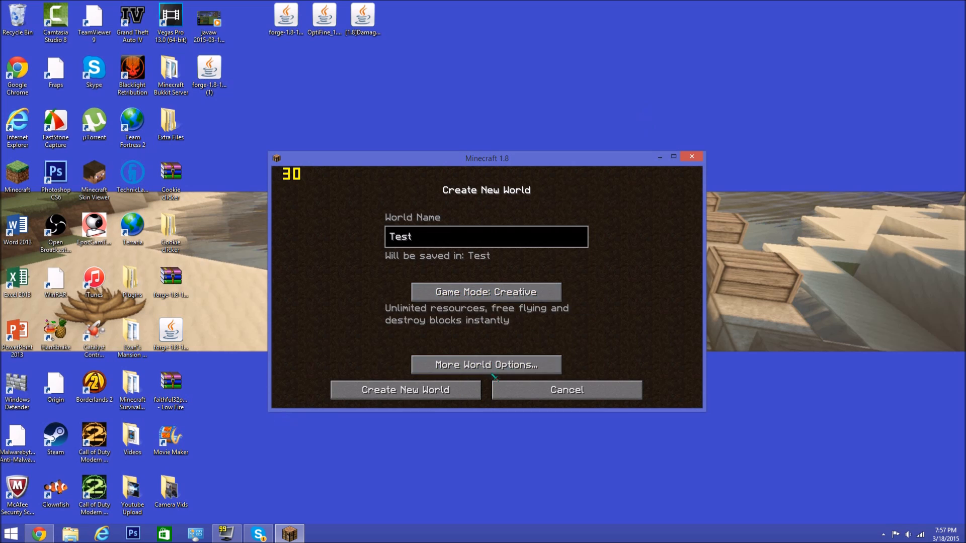
{"action": "left_click", "coordinate": [485, 364]}
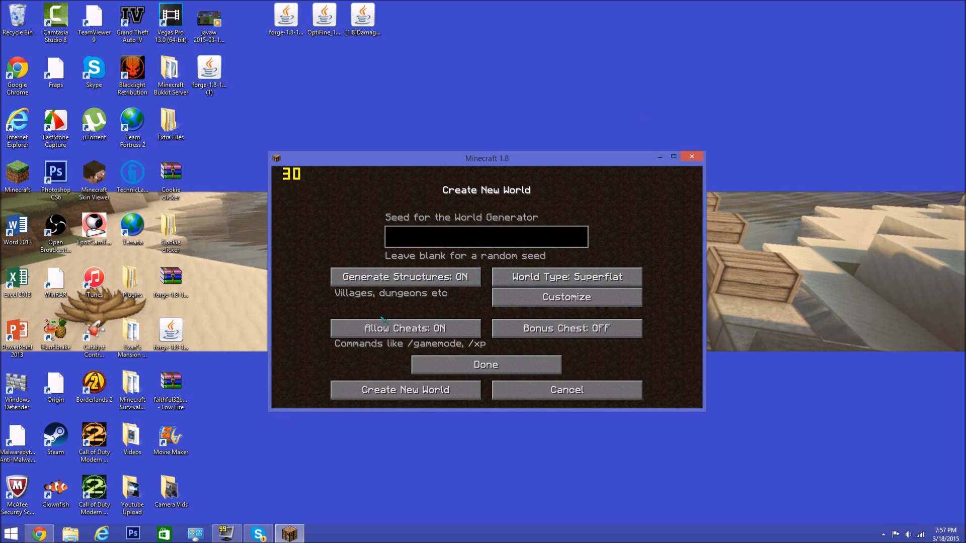
{"action": "mouse_move", "coordinate": [504, 358]}
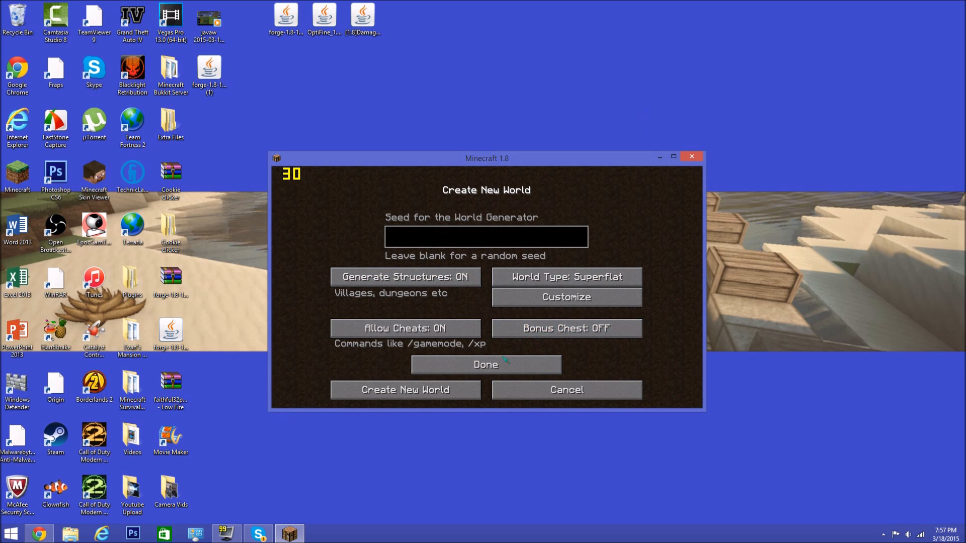
{"action": "left_click", "coordinate": [404, 390]}
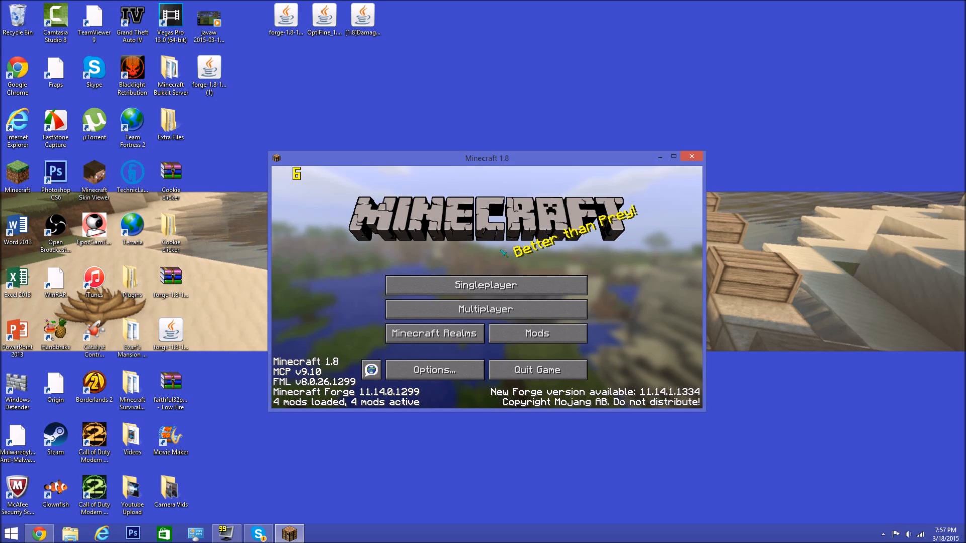
- Load the Test world, show the TooManyItems panel in the inventory, then bring up the game menu
{"action": "left_click", "coordinate": [485, 285]}
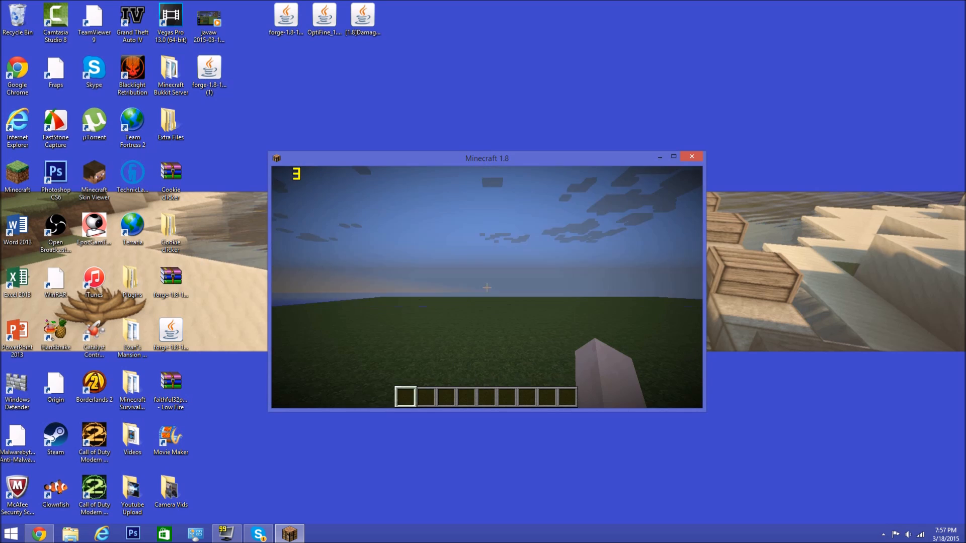
{"action": "key", "text": "e"}
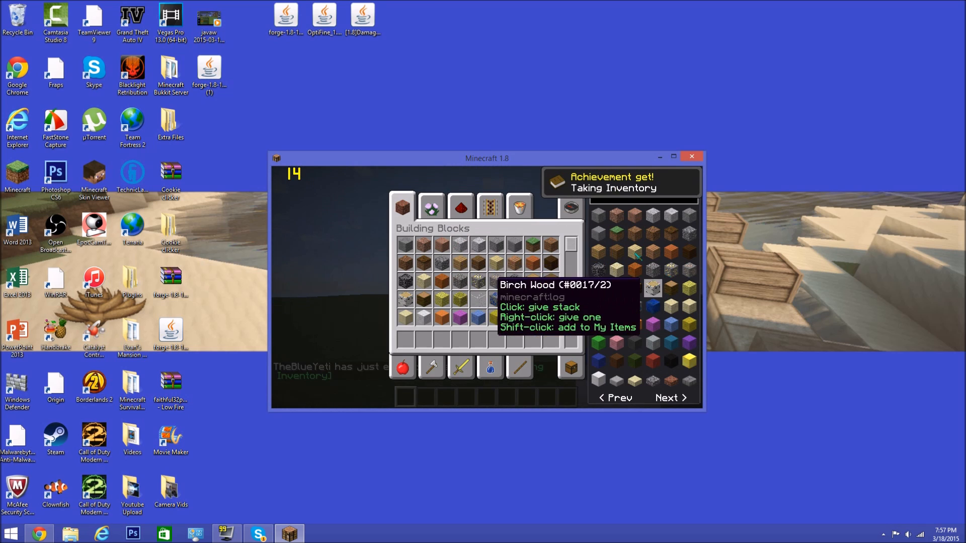
{"action": "key", "text": "Escape"}
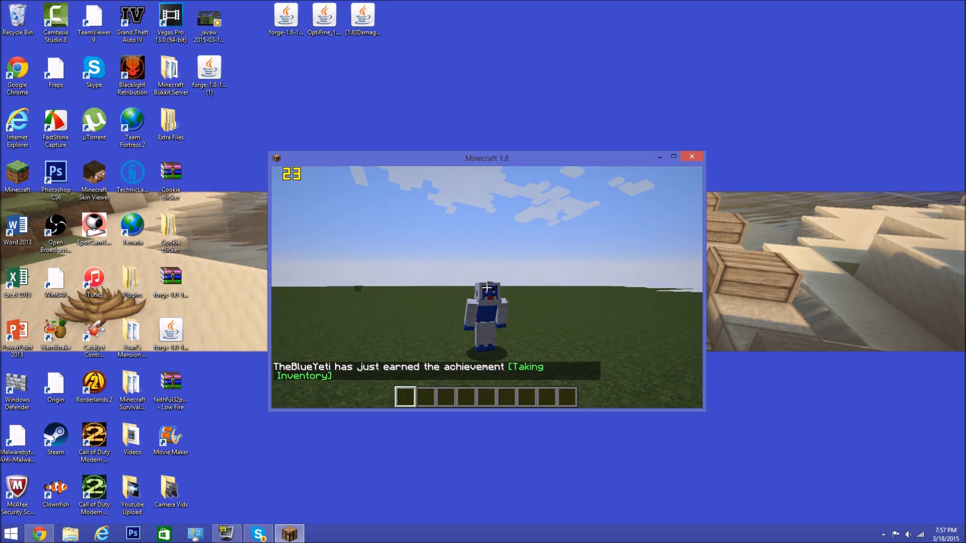
{"action": "key", "text": "Escape"}
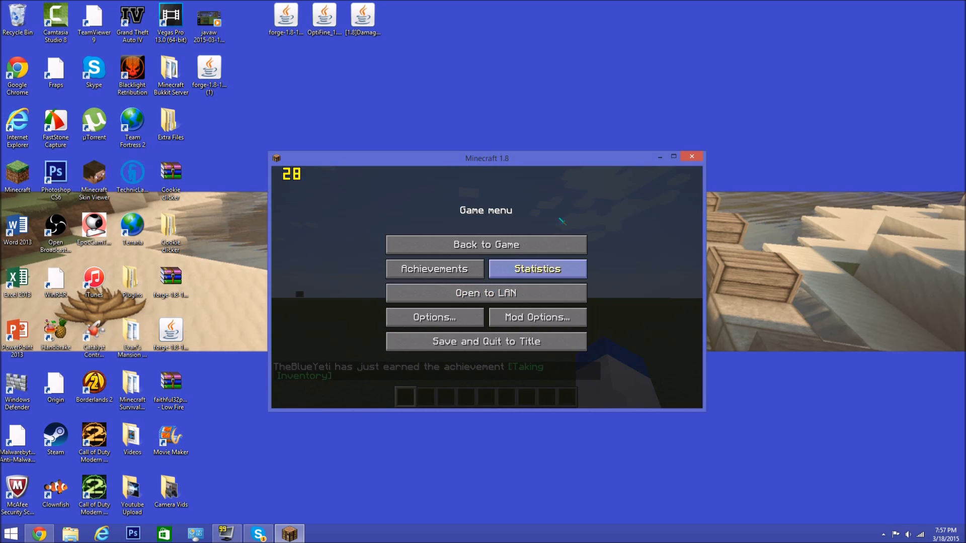